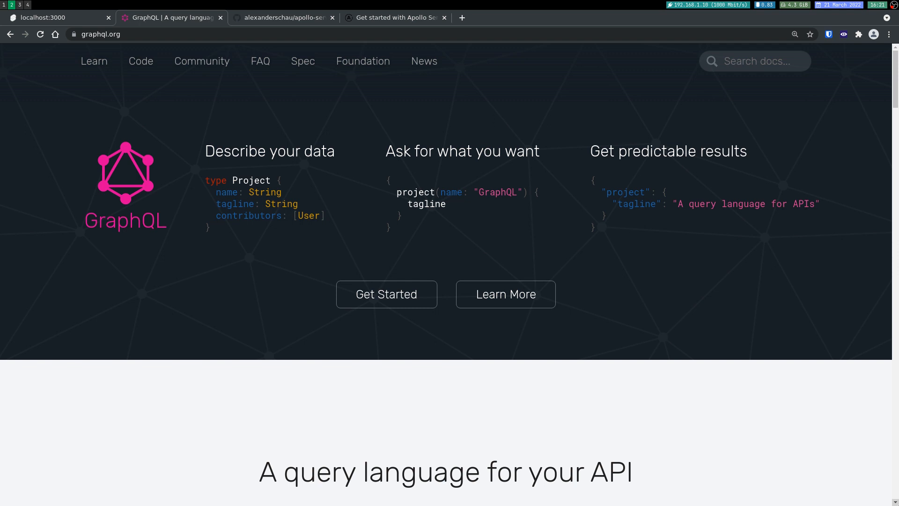
mouse_move(373, 181)
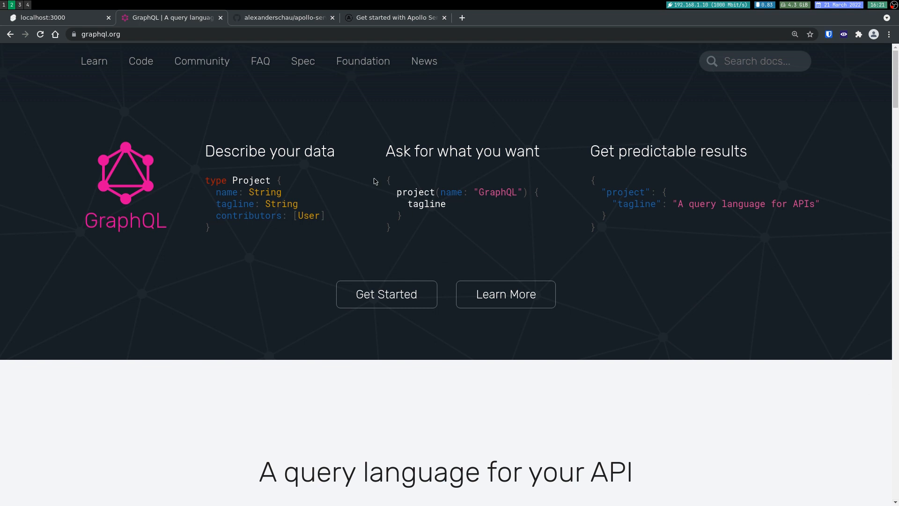
Show the apollo-server-svelte-kit GitHub README scrolled down to its Usage section.
click(281, 18)
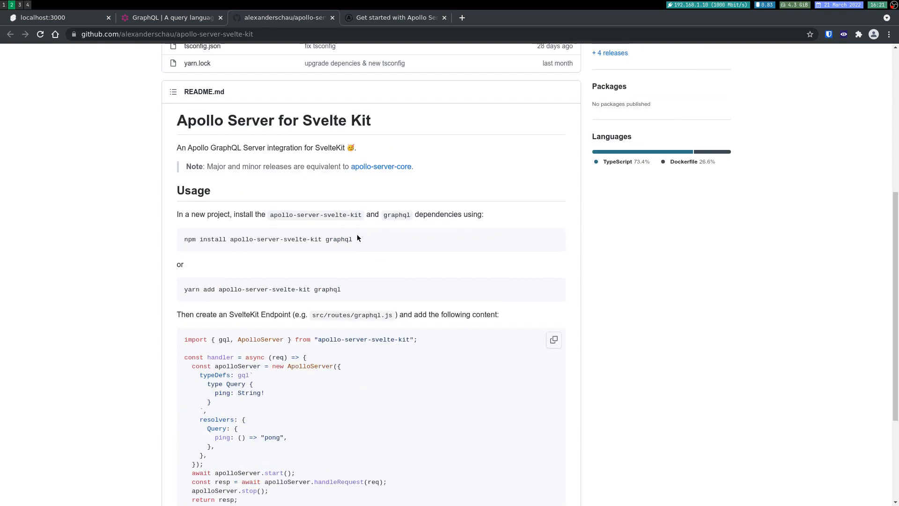
scroll(down, 3)
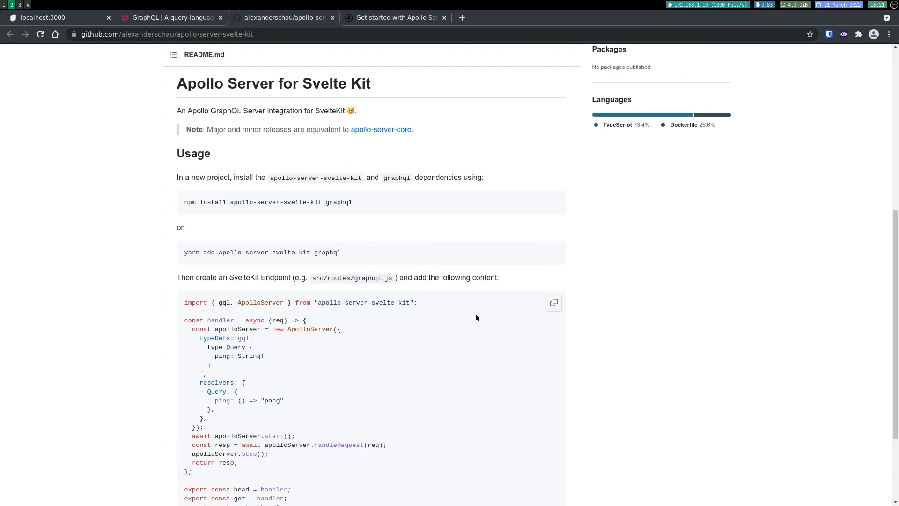
mouse_move(427, 255)
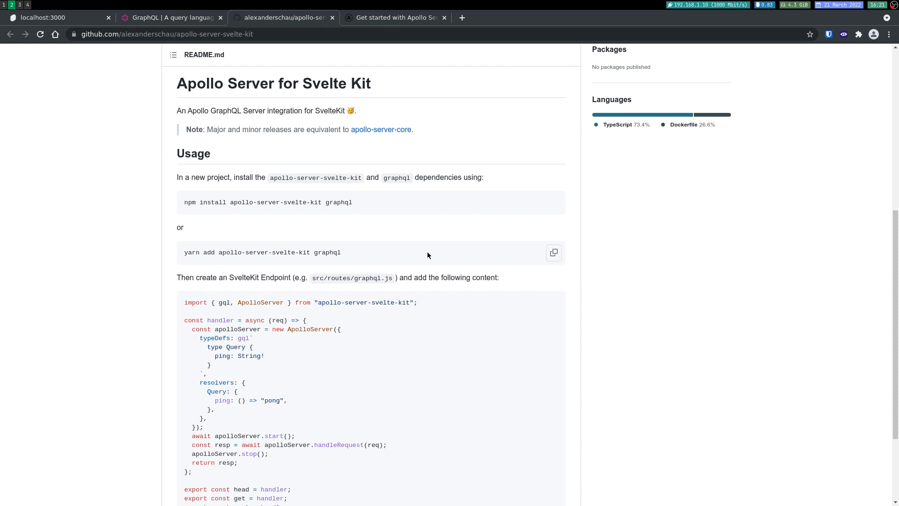
mouse_move(314, 205)
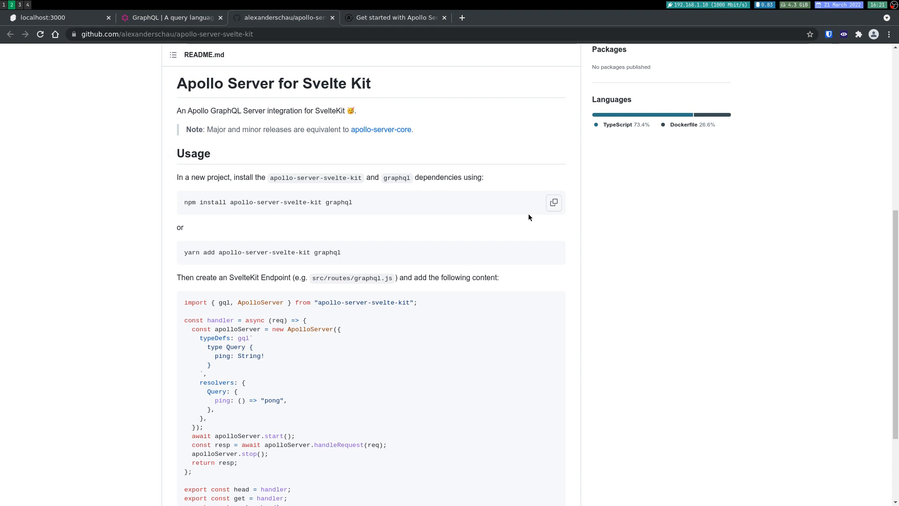
View the local SvelteKit welcome page on localhost:3000, then return to the README.
click(52, 17)
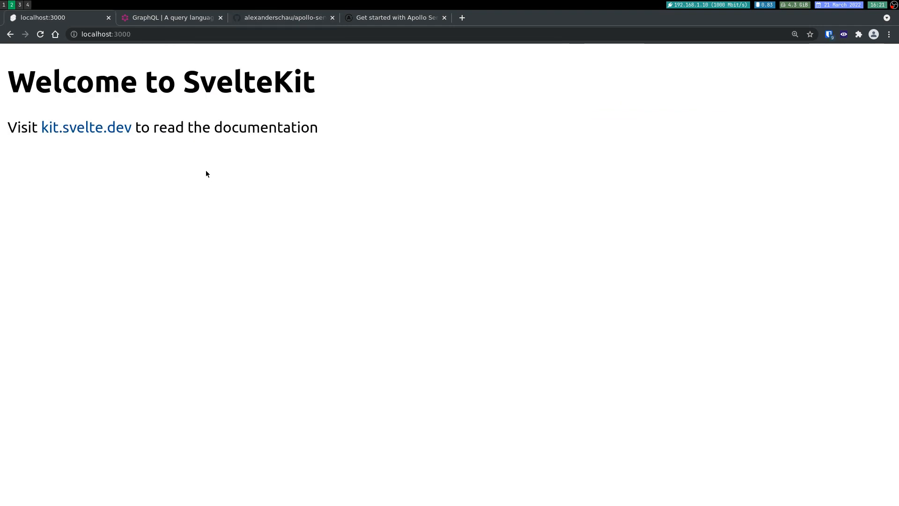
click(281, 18)
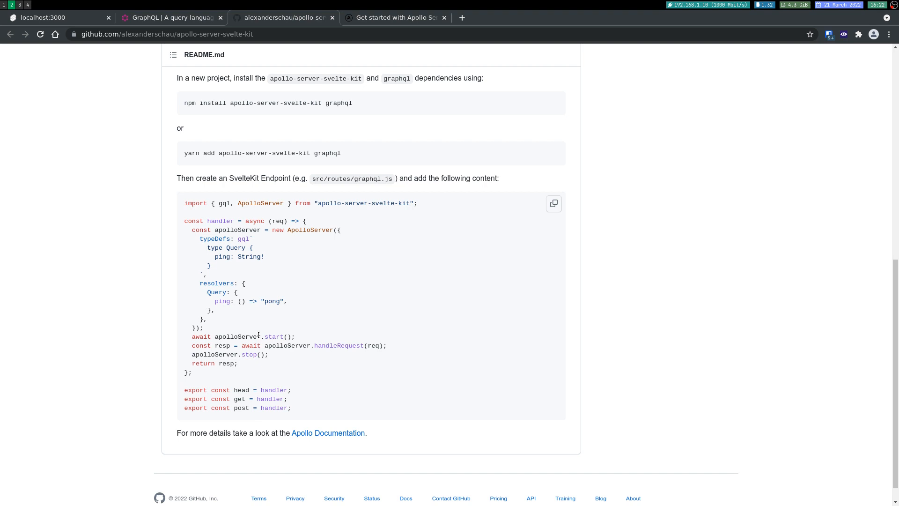
mouse_move(274, 214)
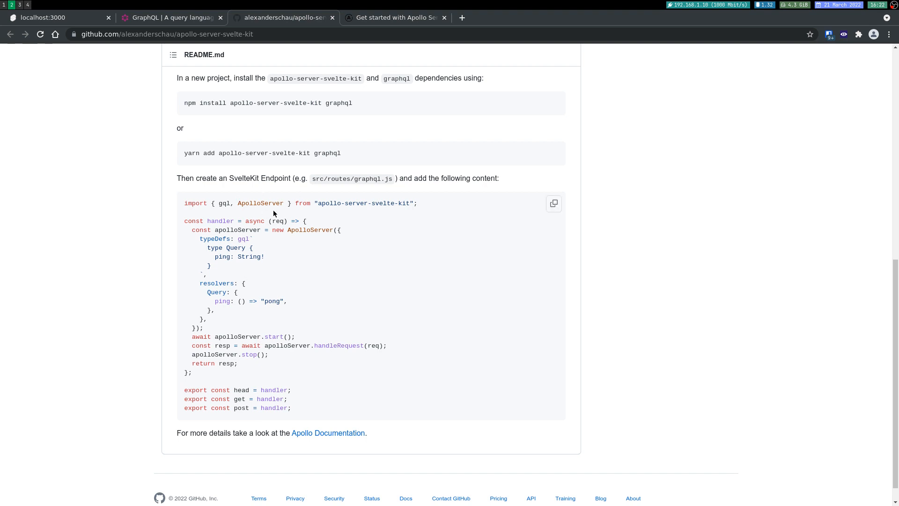
mouse_move(393, 196)
text(g)
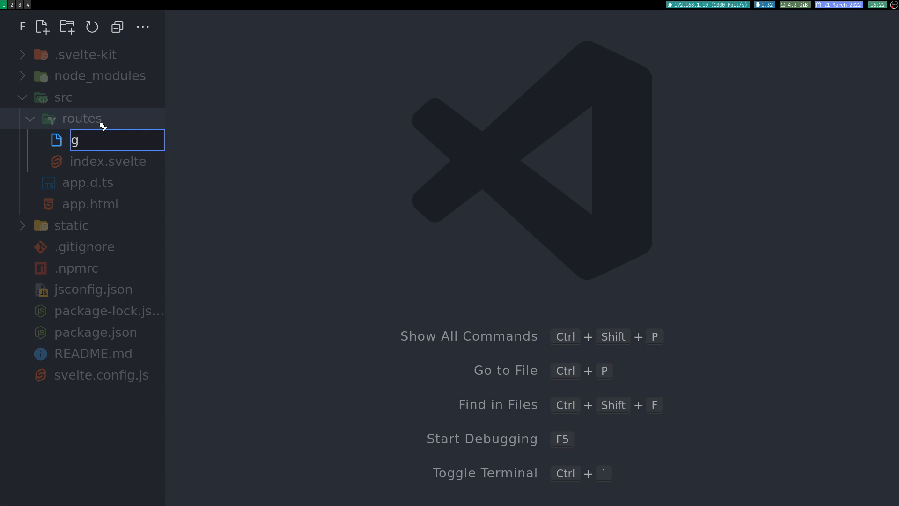
Create src/routes/graphql.js and paste the apollo-server-svelte-kit gql/ApolloServer endpoint code.
text(raphql.js)
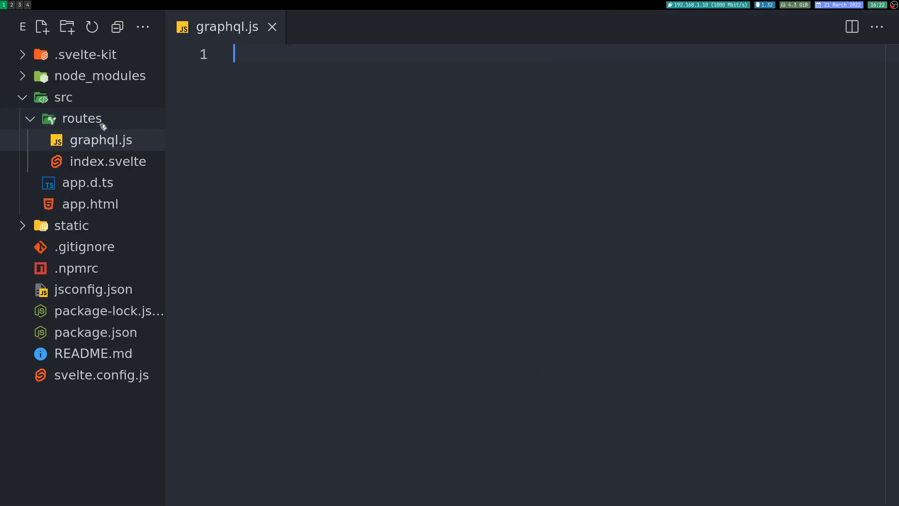
text(import { gql, ApolloServer } from "apollo-server-svelte-kit";)
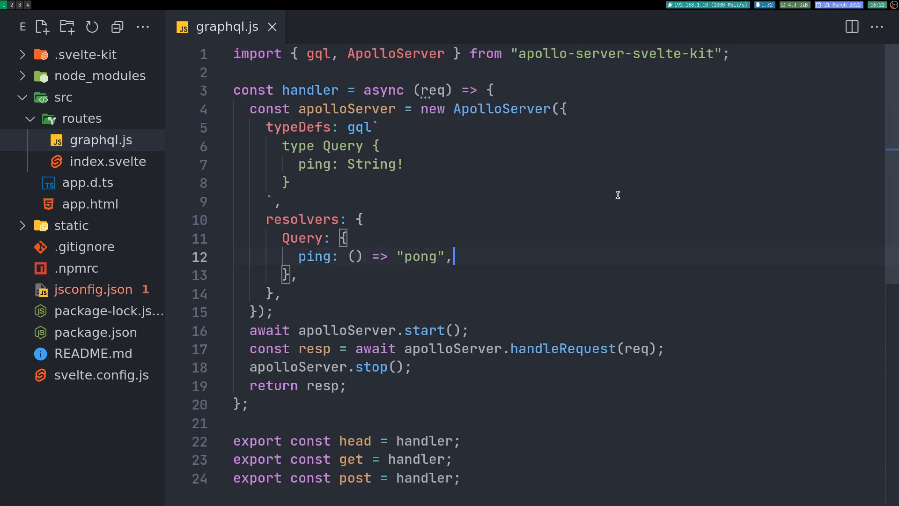
In index.svelte, add a context="module" script exporting an async load function.
click(107, 161)
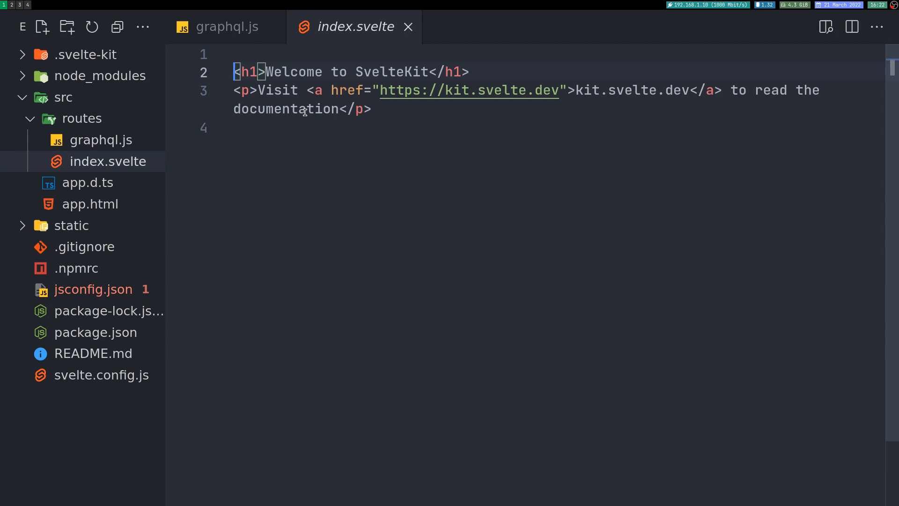
text(scr)
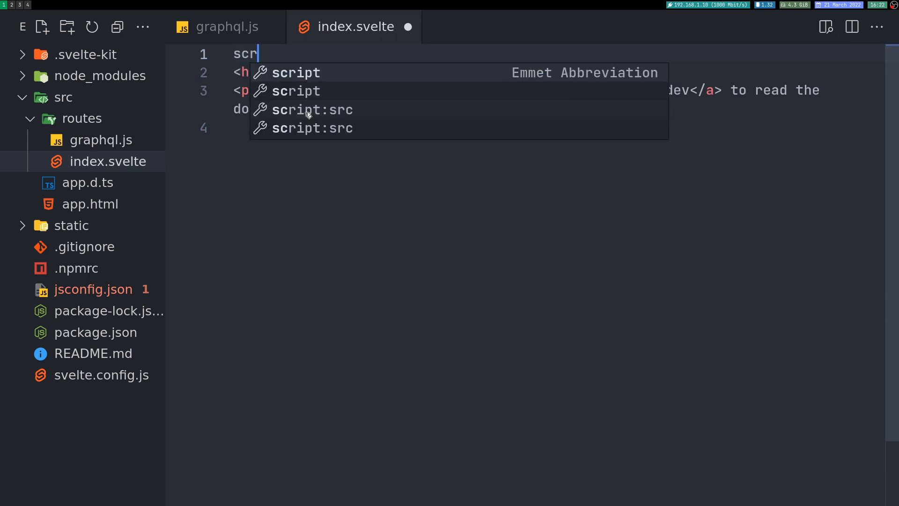
key(Tab)
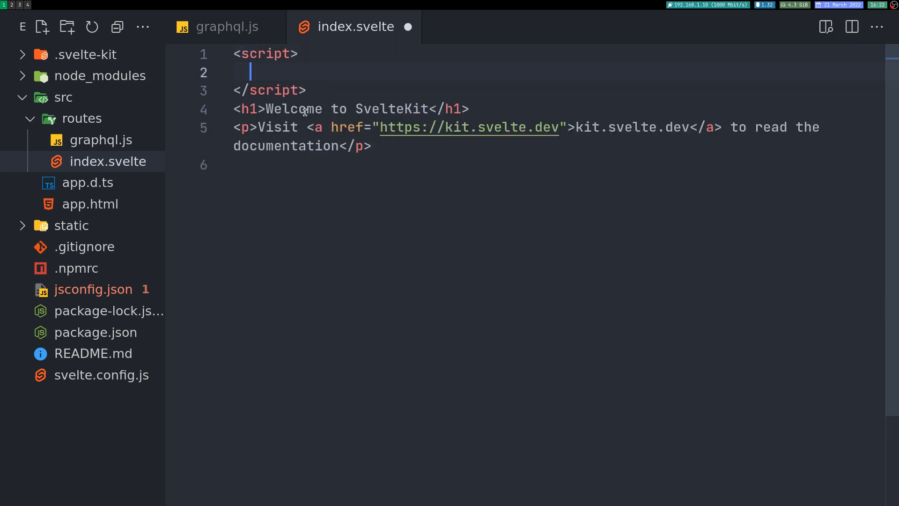
text(c)
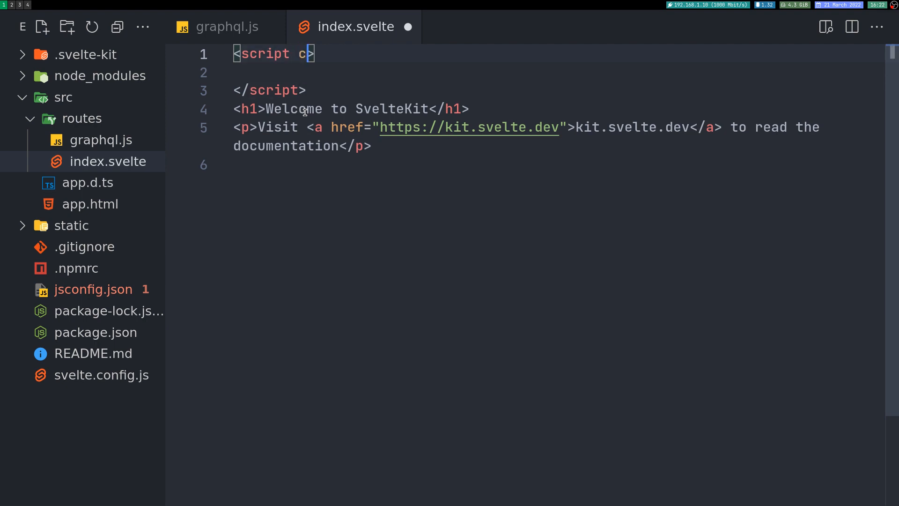
text(ontext)
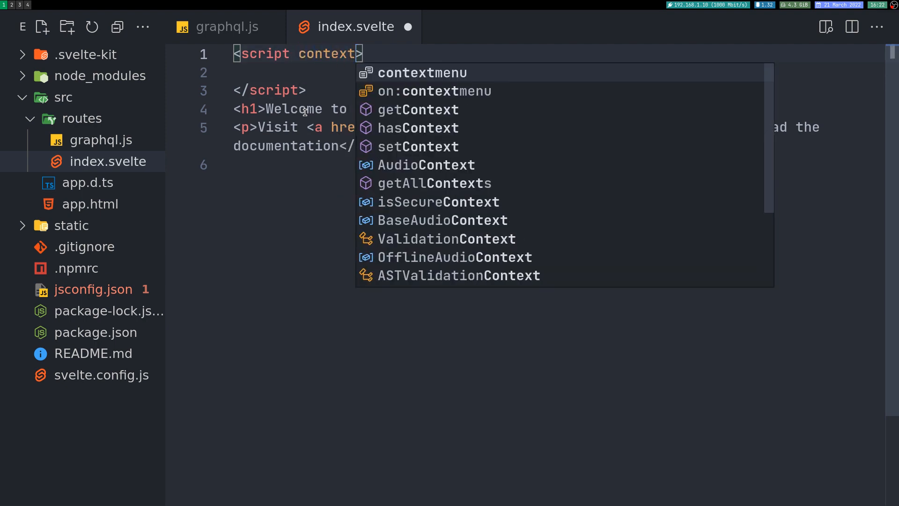
text(="module")
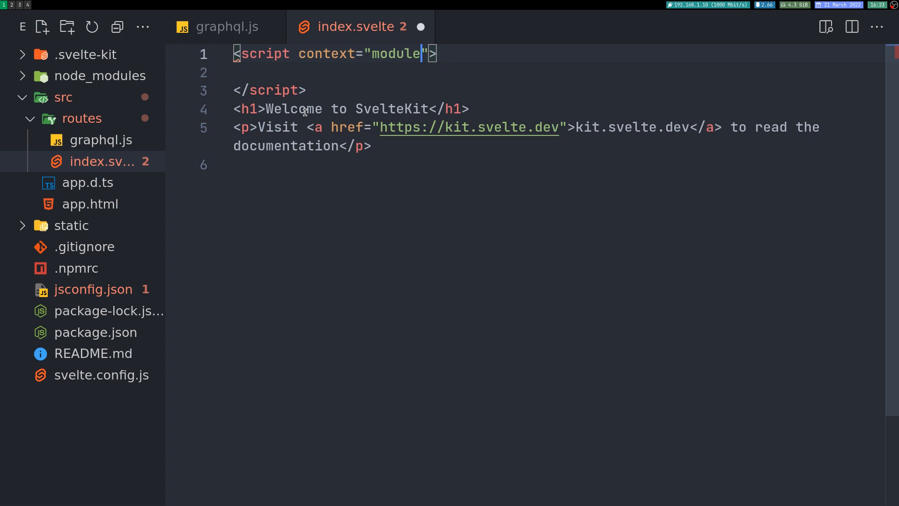
text(export const load)
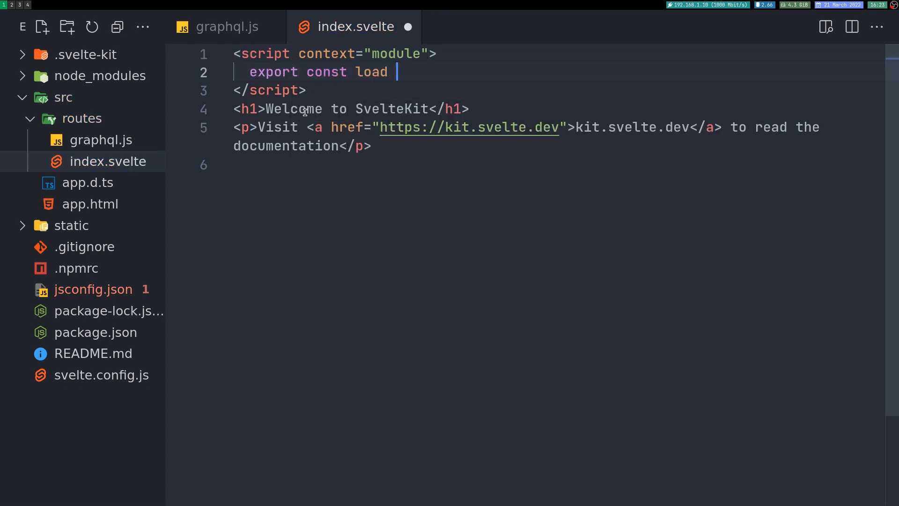
text(= ())
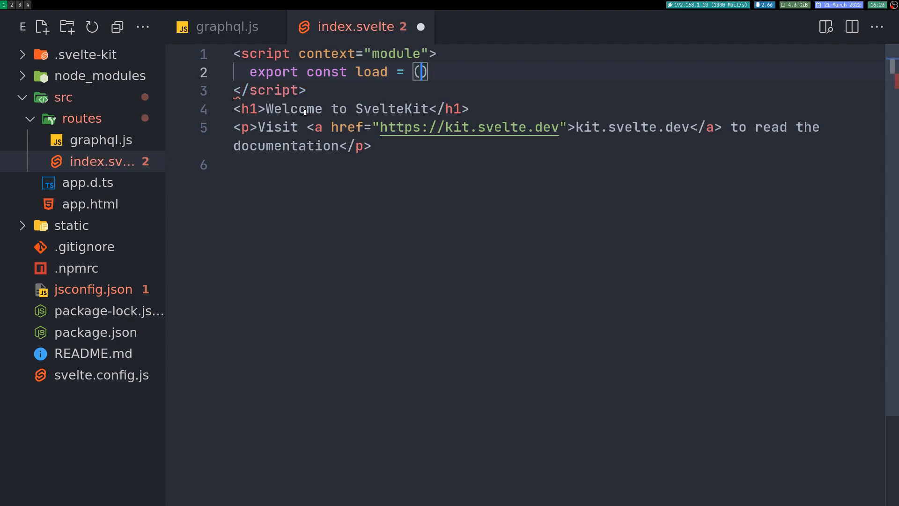
text({fetch)
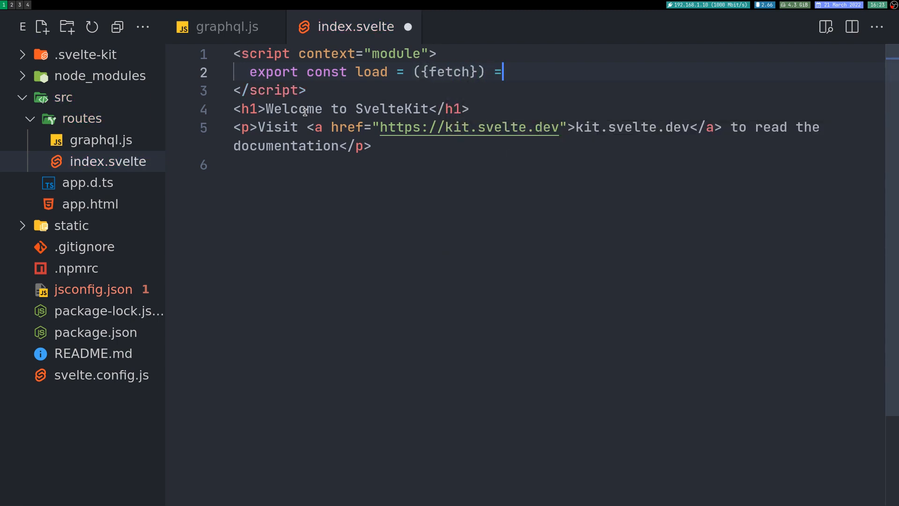
text(> {)
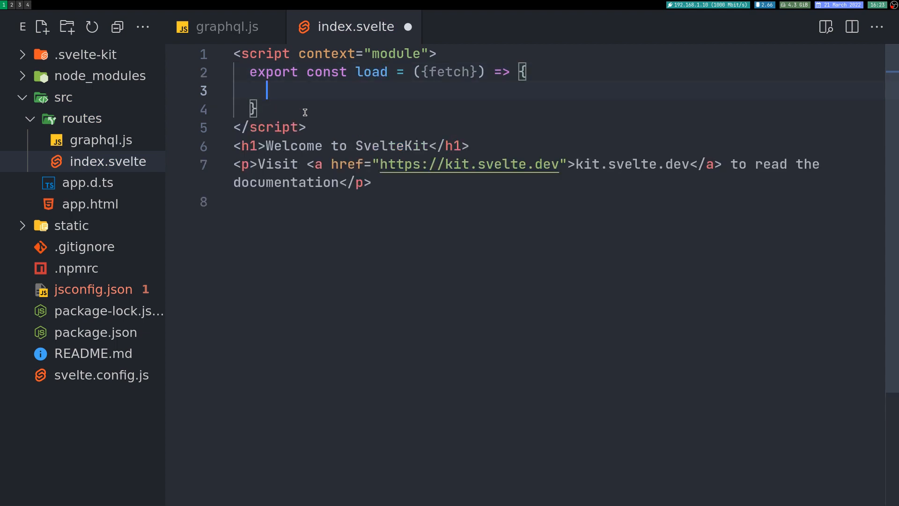
Inside load, assign const res = await fetch("/graphql").
text(const res =)
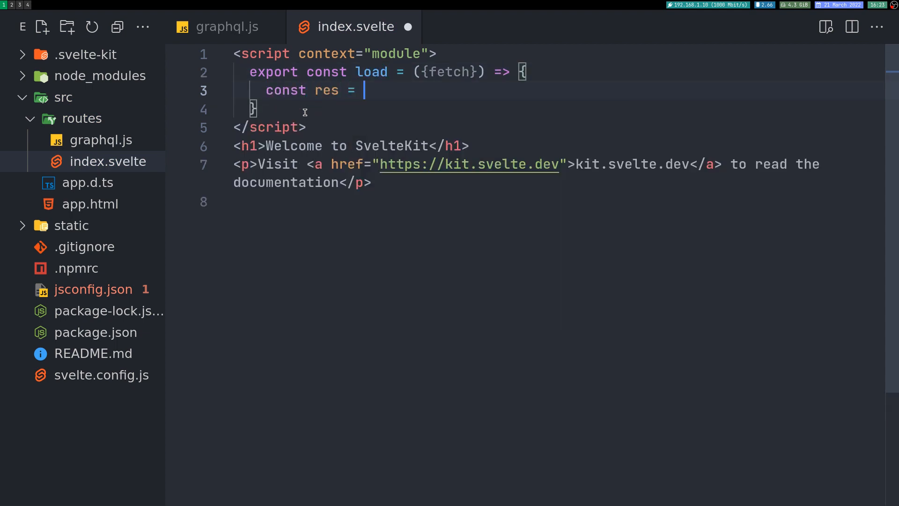
text(aw)
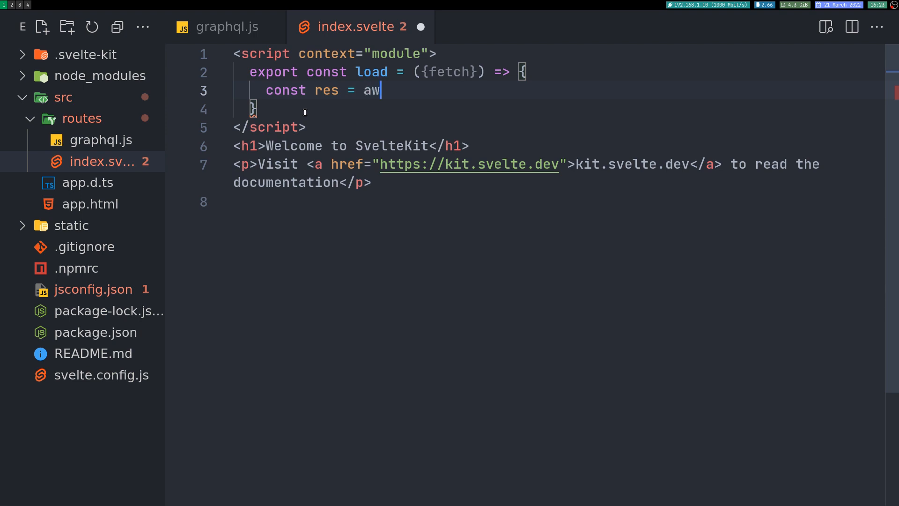
text(ait fetch())
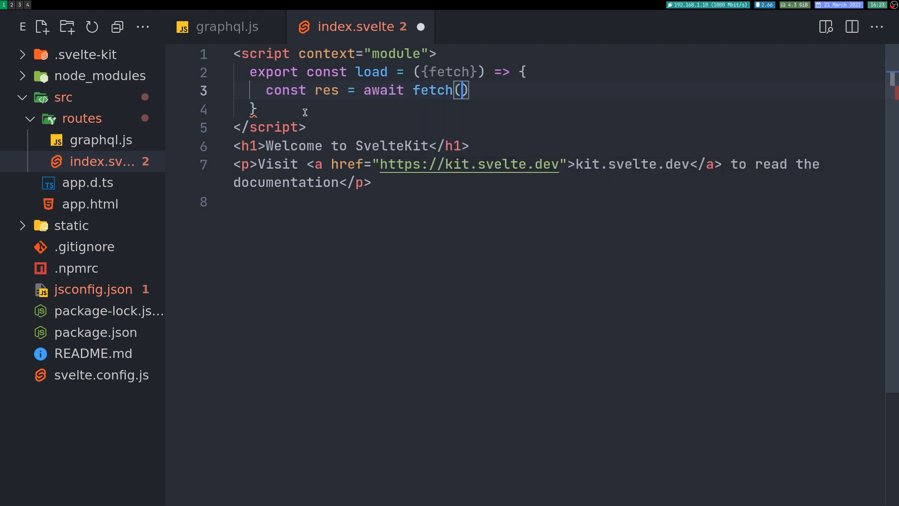
text("")
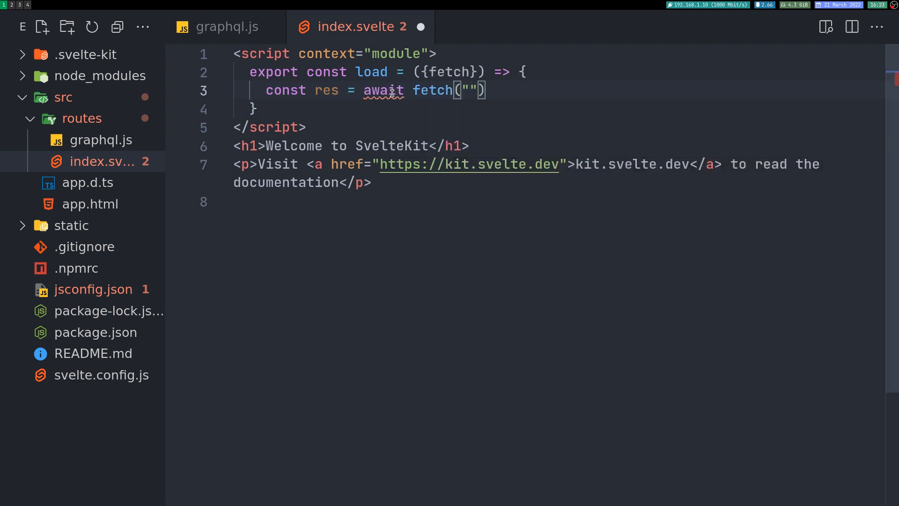
text(/)
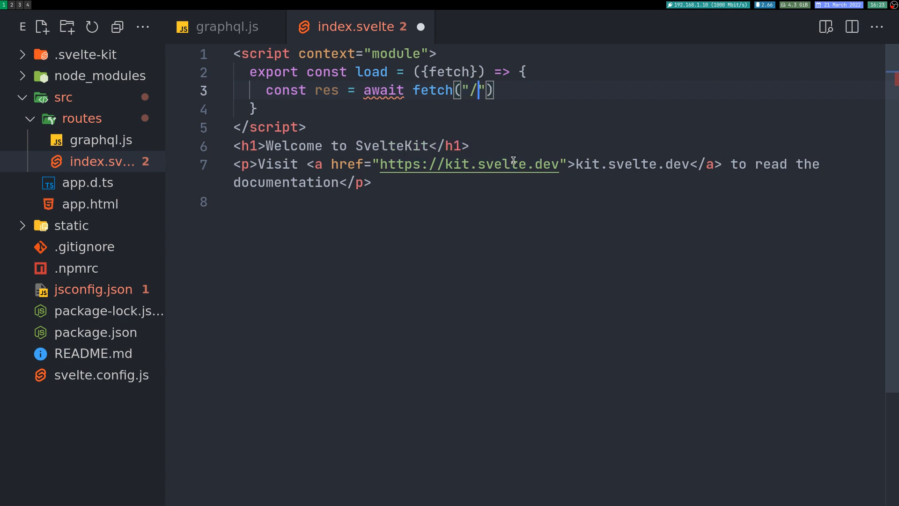
text(graph)
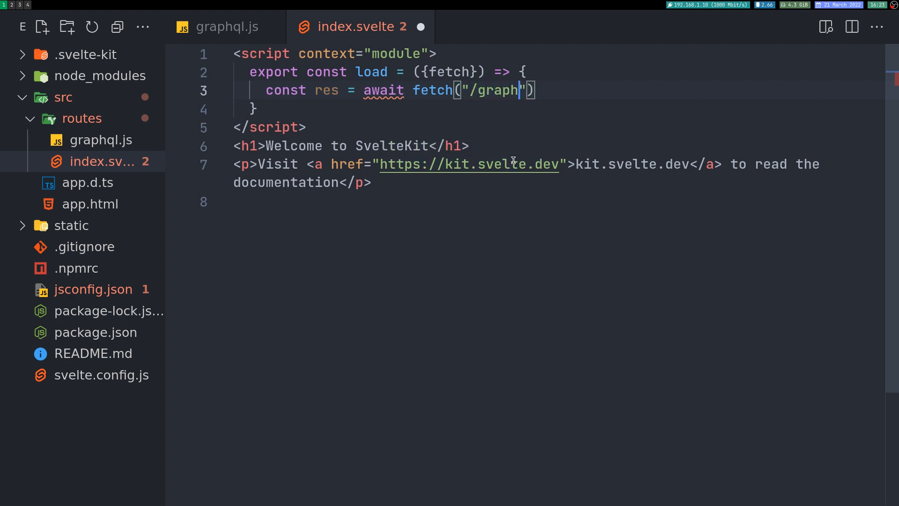
text(ql)
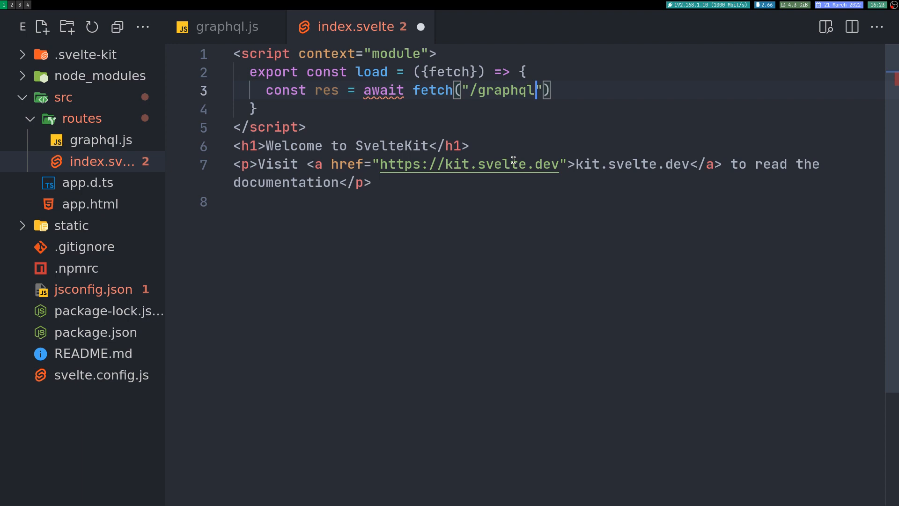
text(async)
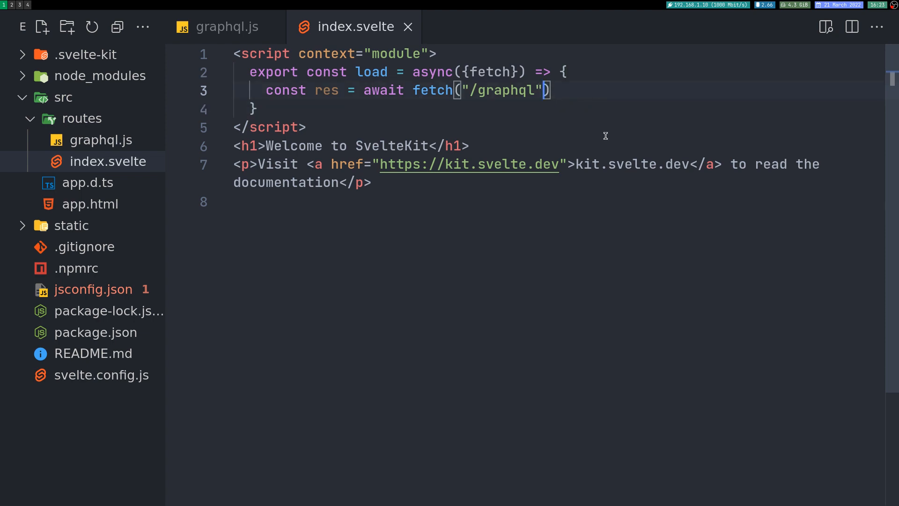
Give the fetch call method POST and a Content-Type application/json header.
text(, {)
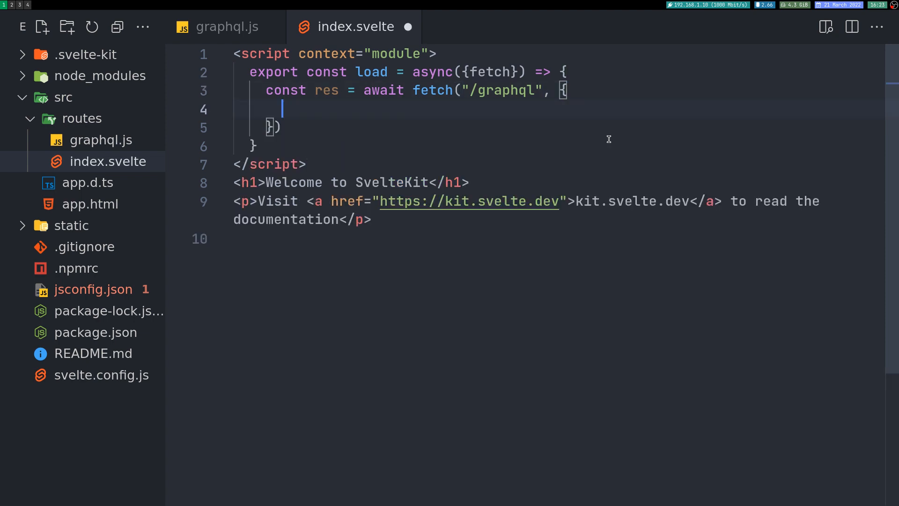
text(method: ")
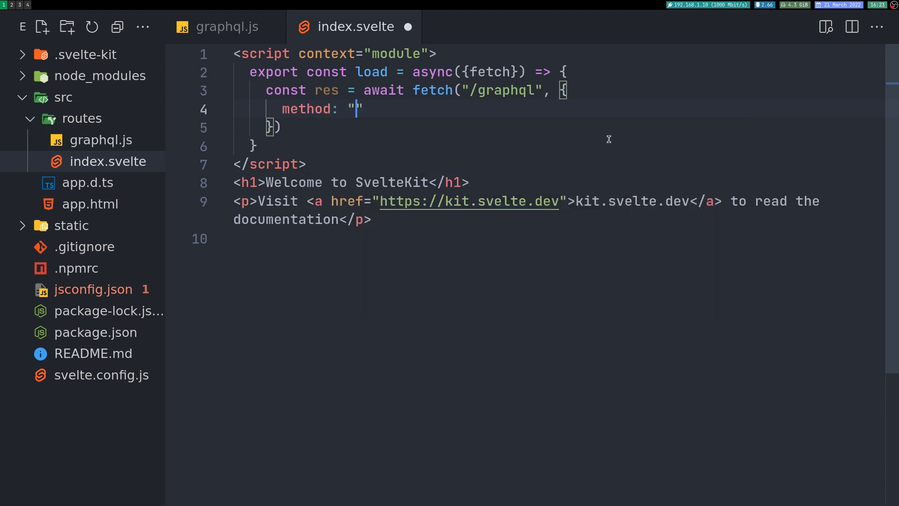
text(POST)
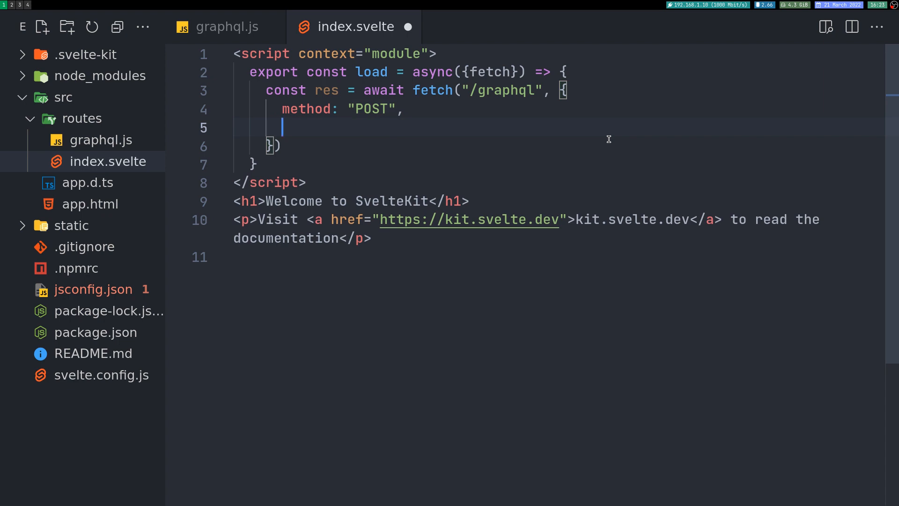
text(headers)
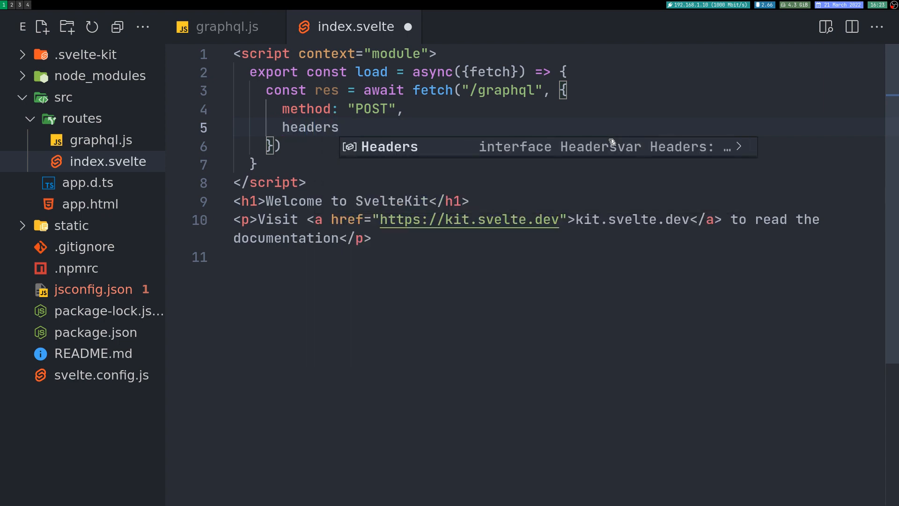
text(: {)
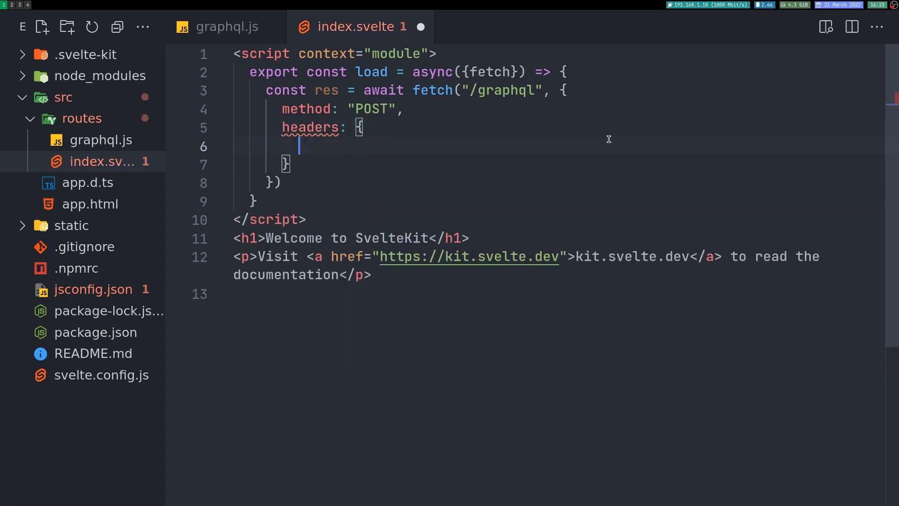
text("Co)
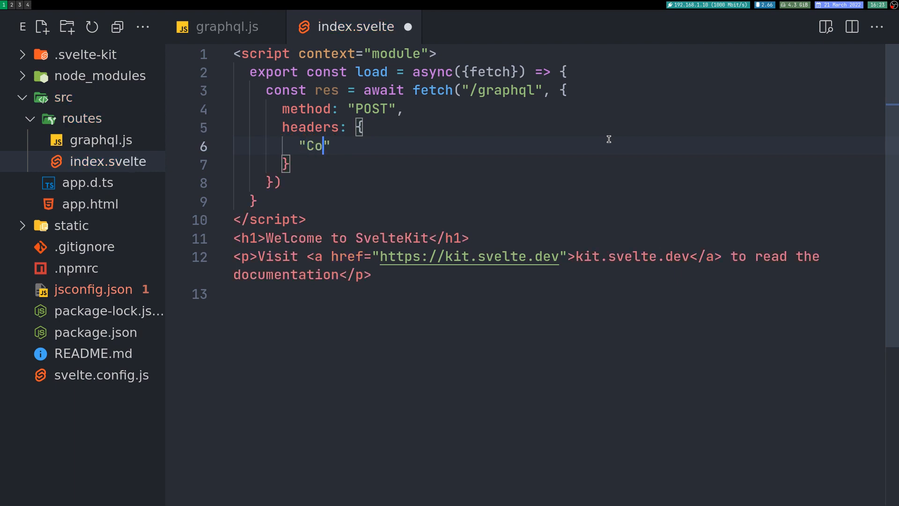
text(ntent-)
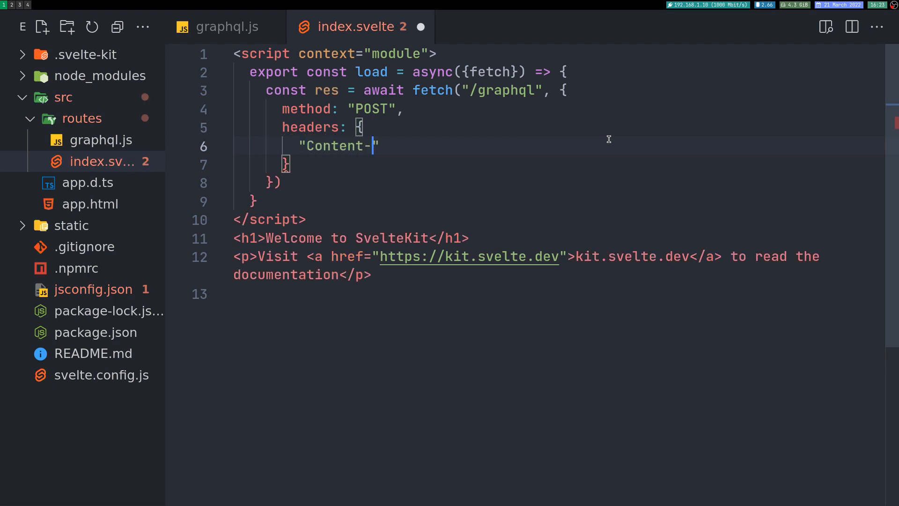
text(T)
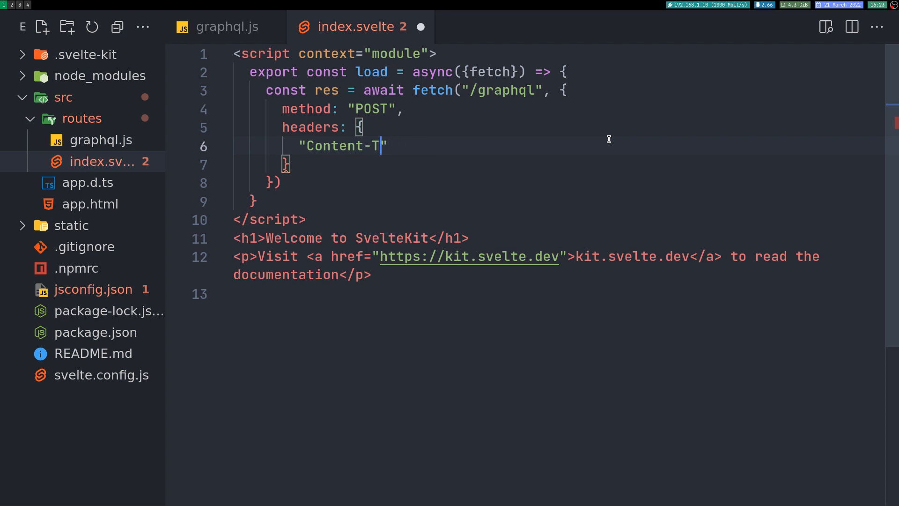
text(ype":"applicatio)
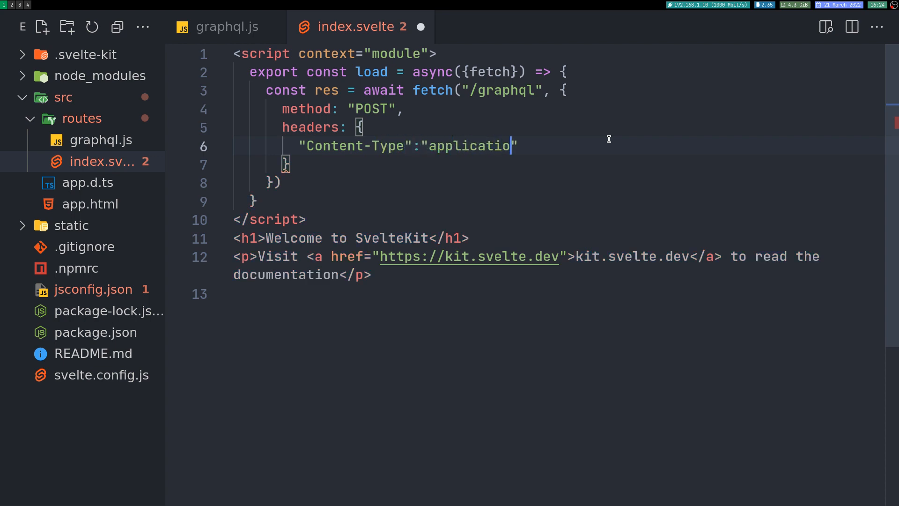
text(n/json)
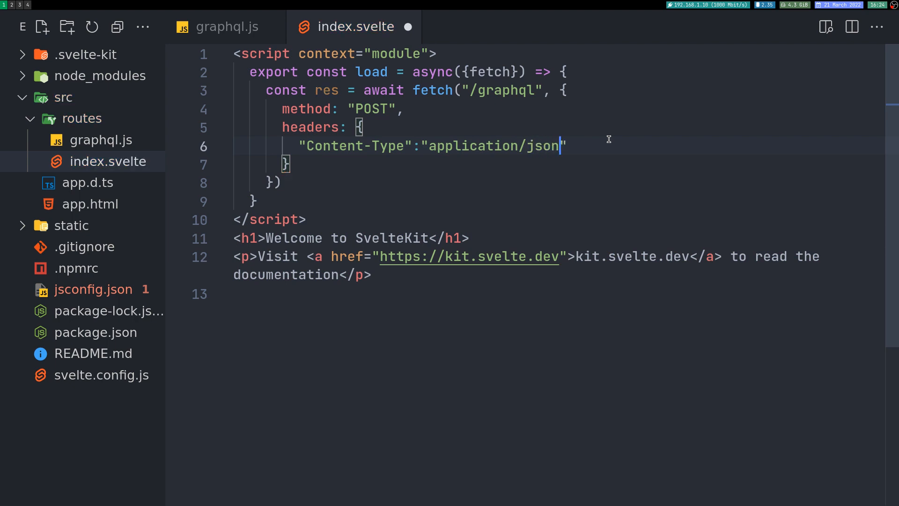
text(,)
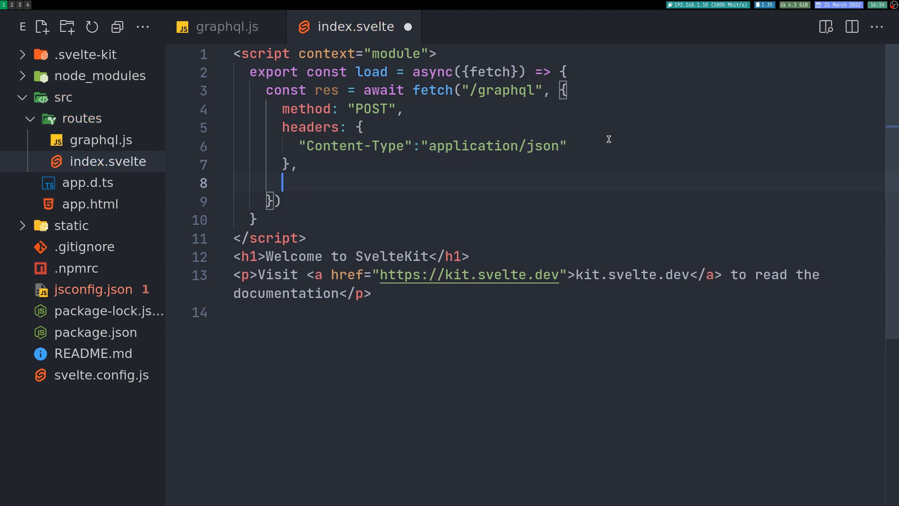
Add a body of JSON.stringify({ query }) to the fetch options.
text(body:)
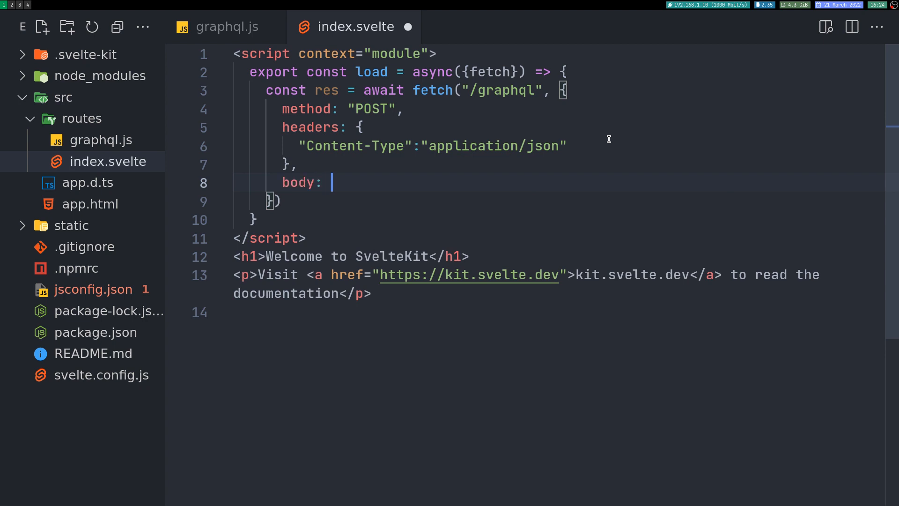
text(JSON.stringify)
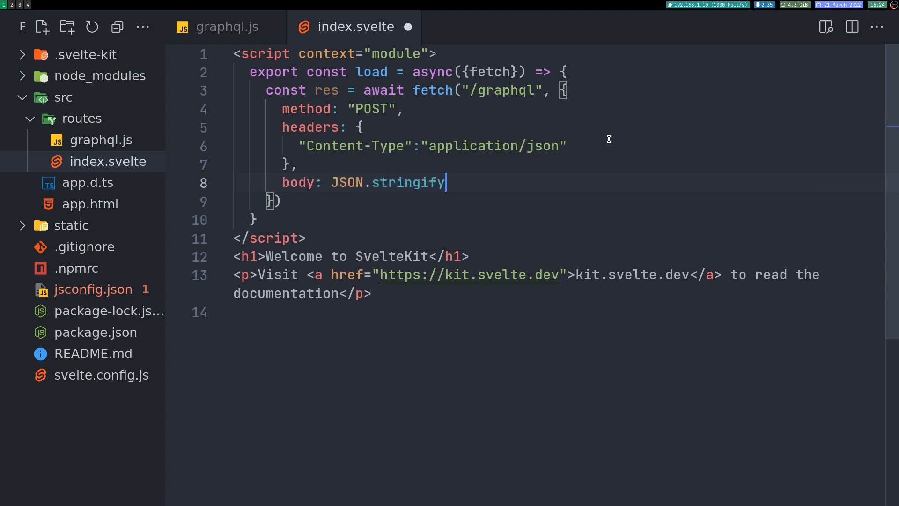
text(()
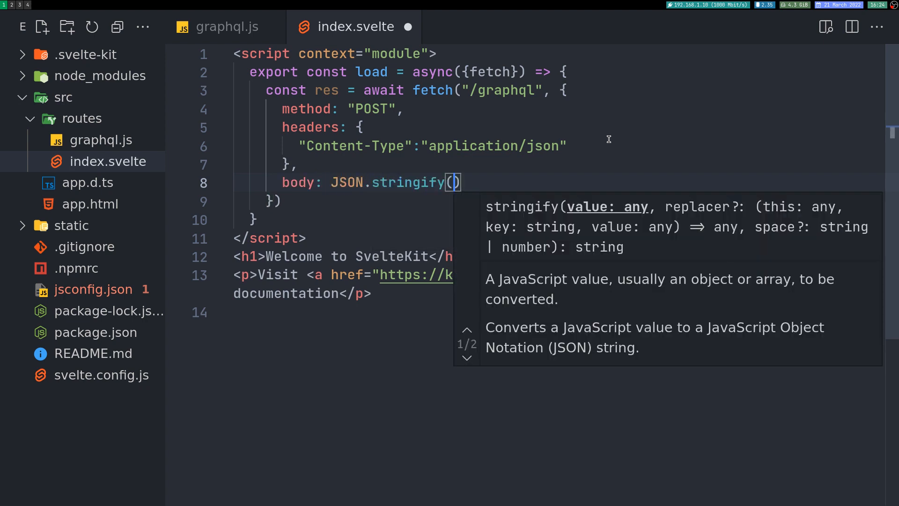
text({)
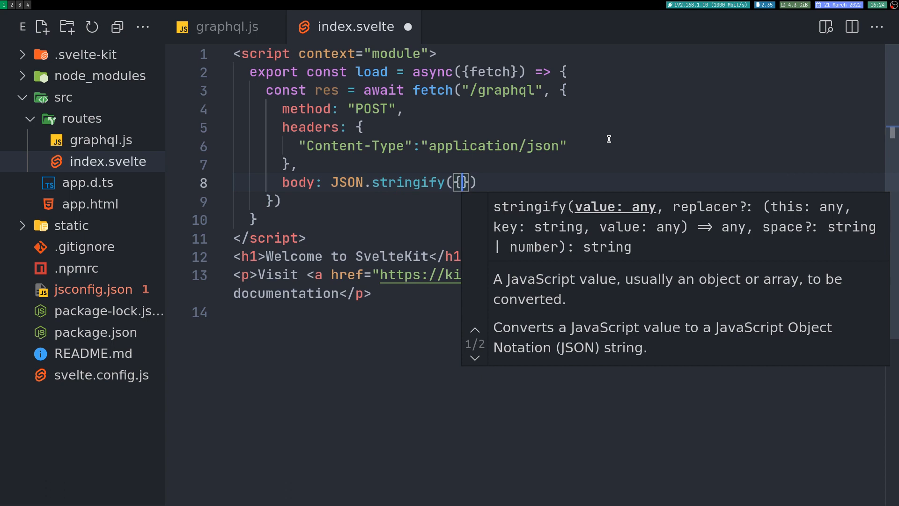
text(query)
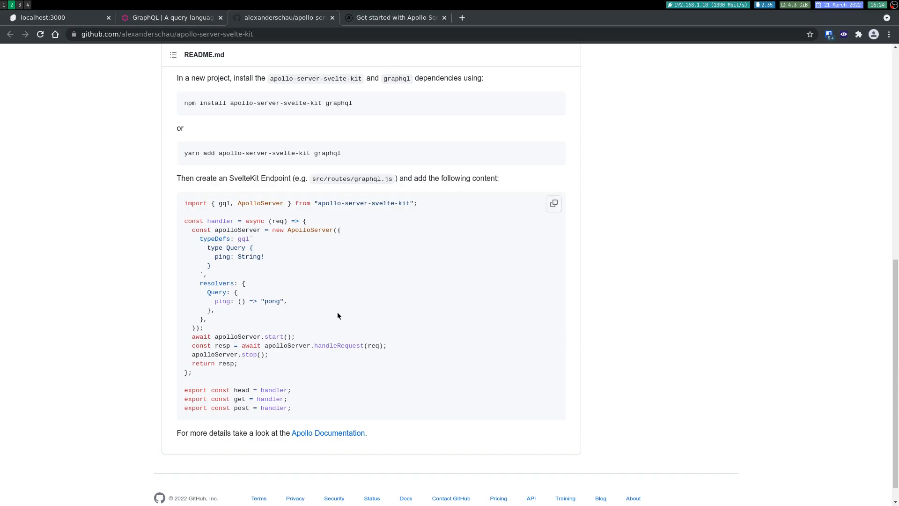
Scroll the README to the example endpoint code with the ping query and resolver.
scroll(down, 3)
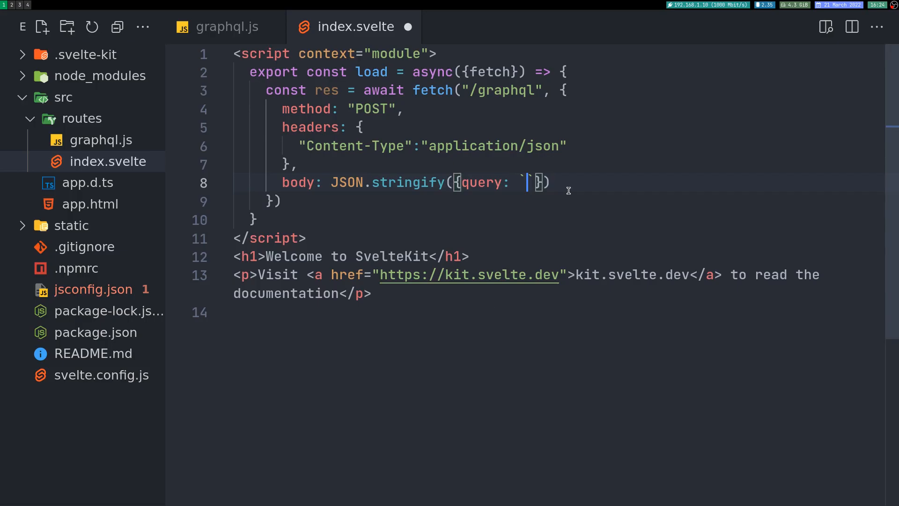
Fill the body with a query { } string and parse the response into const data = await res.json().
text(quer)
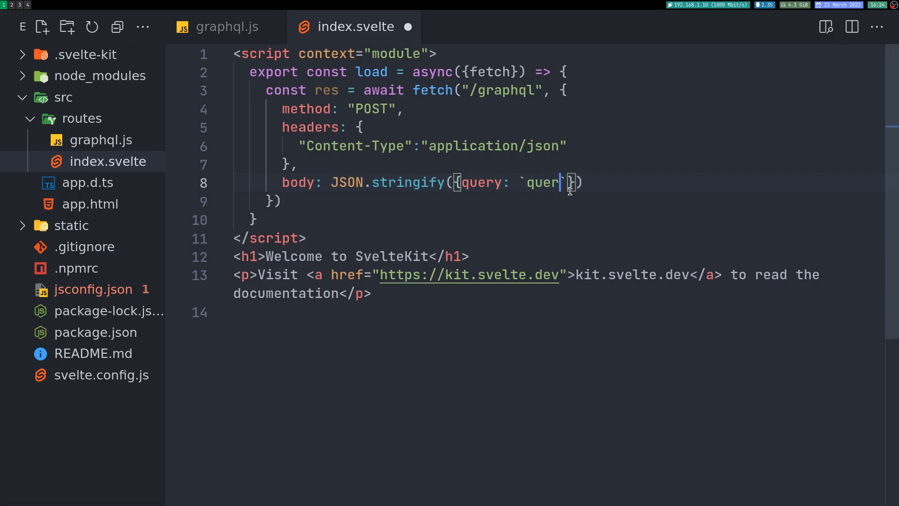
text(y {)
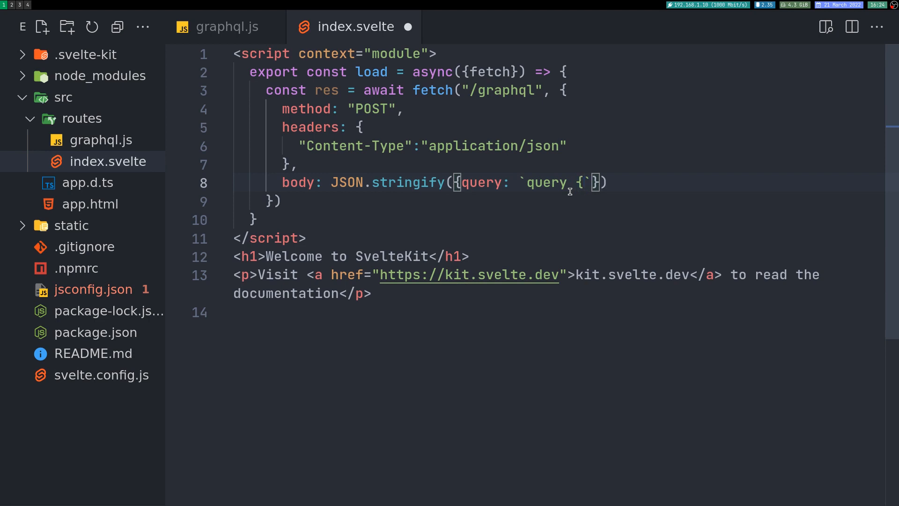
text(" ")
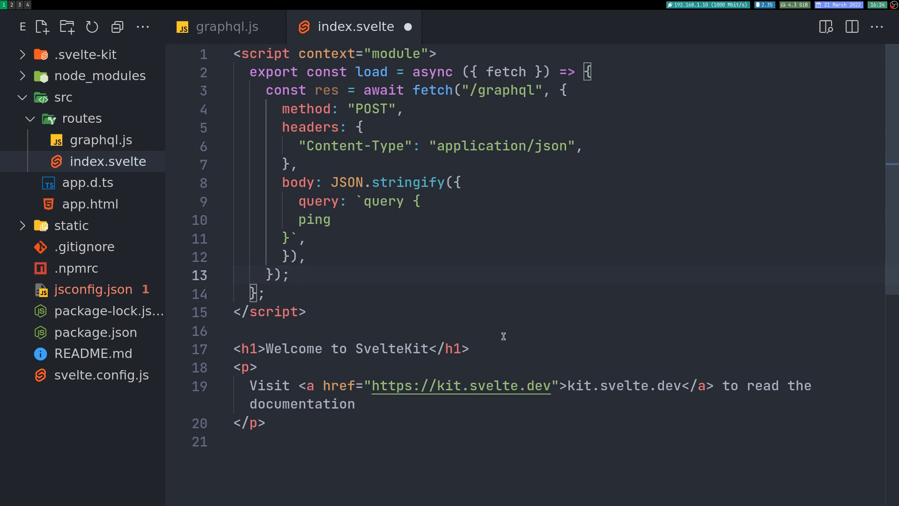
text(const)
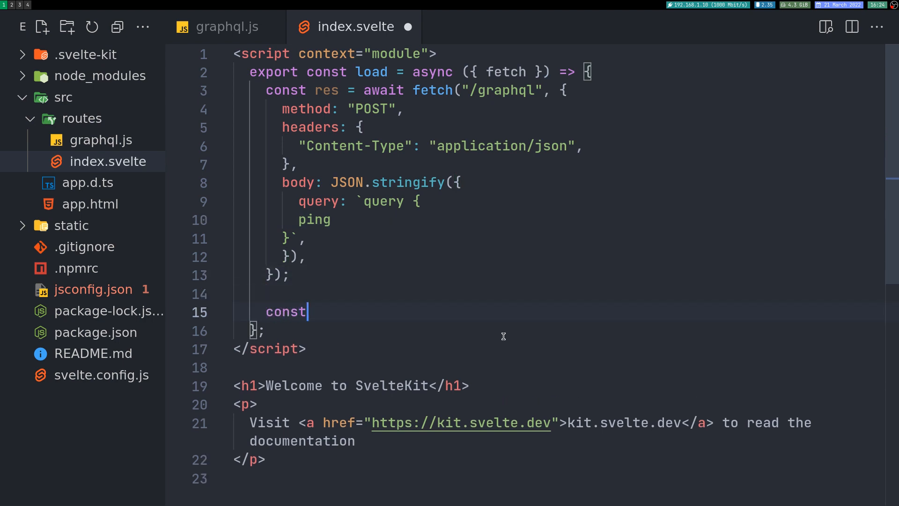
text(data =)
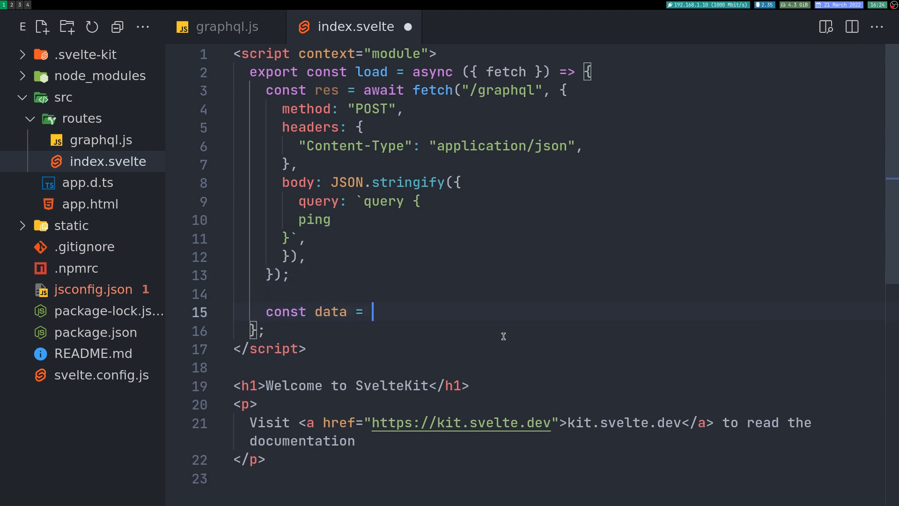
text(r)
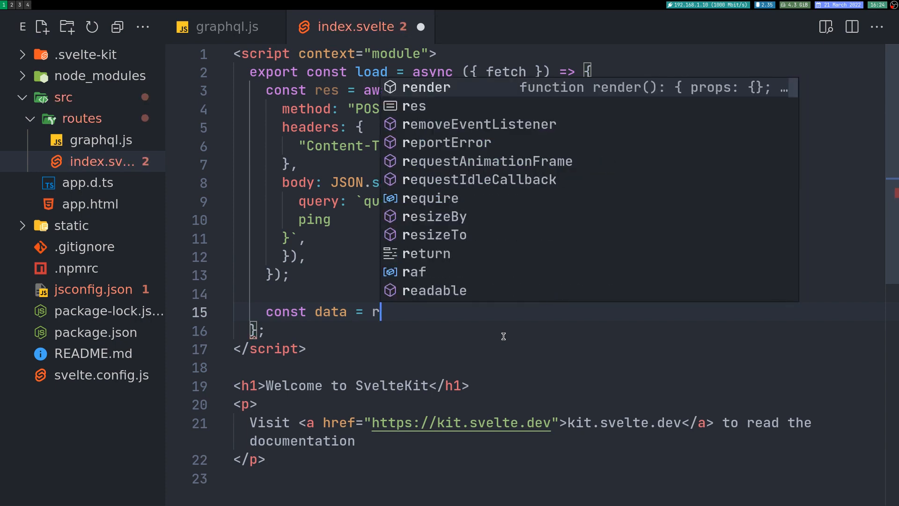
text(await res.jso)
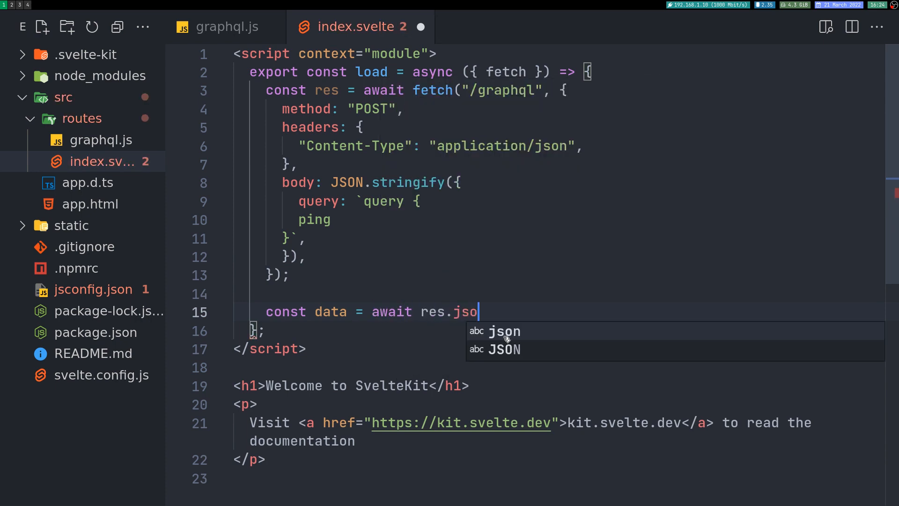
text(n())
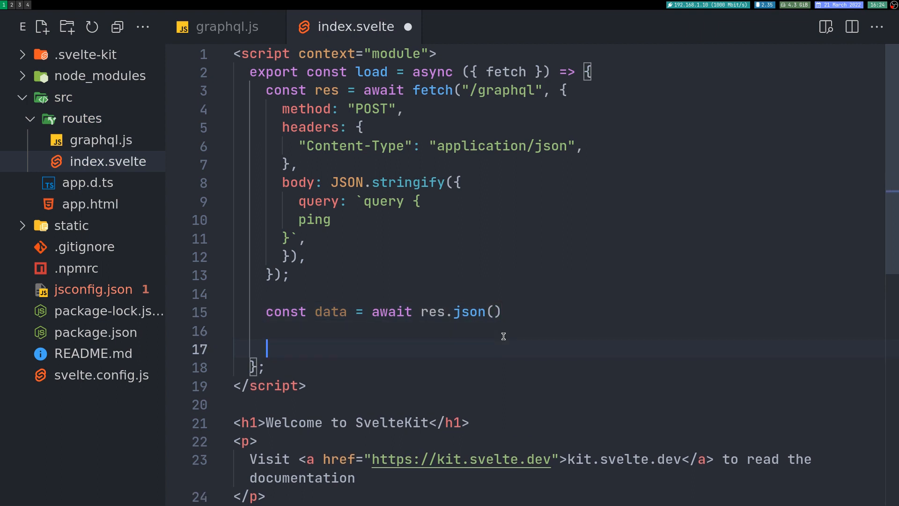
Log data, return a props object from load, and save index.svelte.
text(console.log(data)
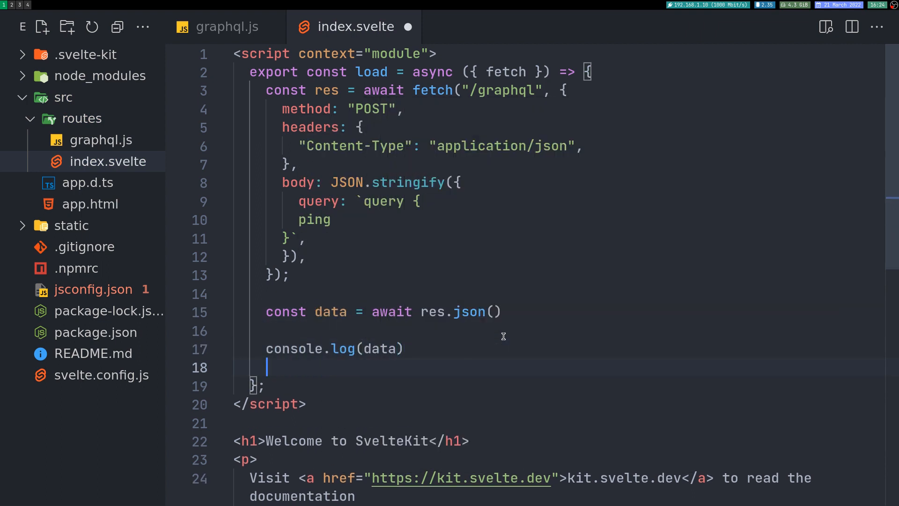
text(r)
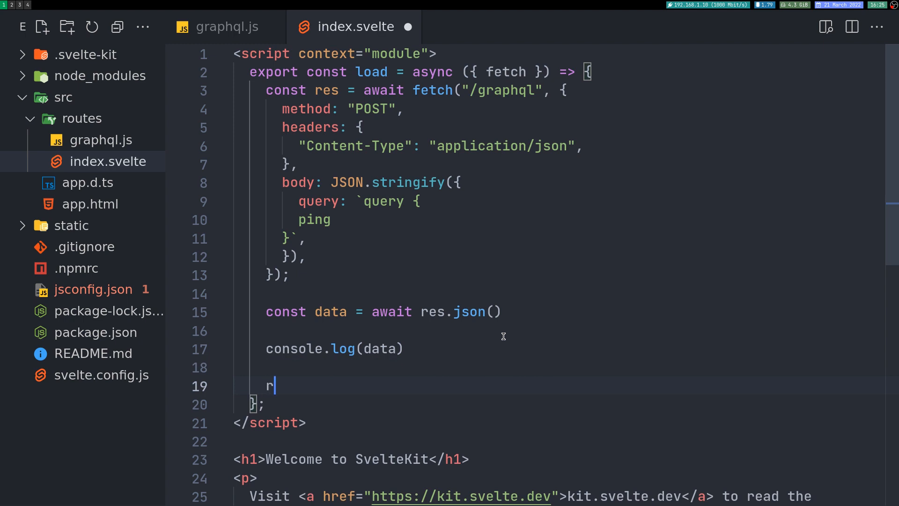
text(eturn {)
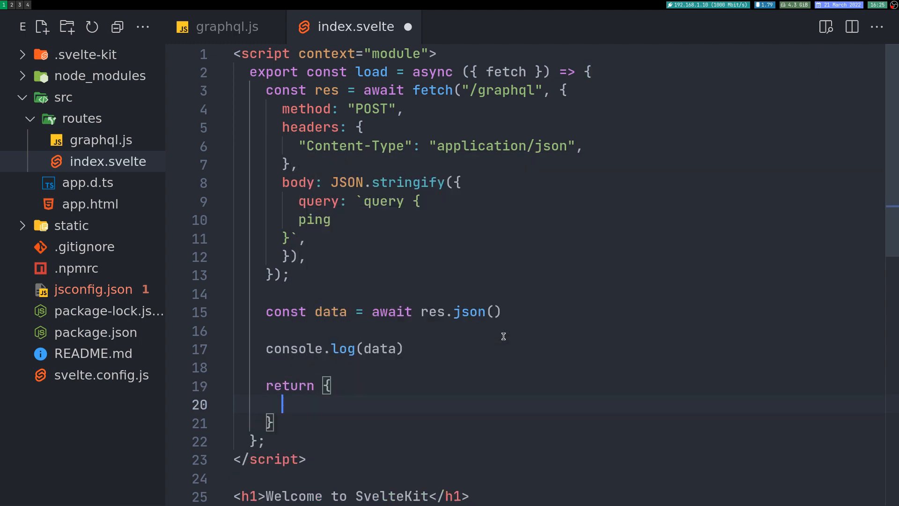
text(props:)
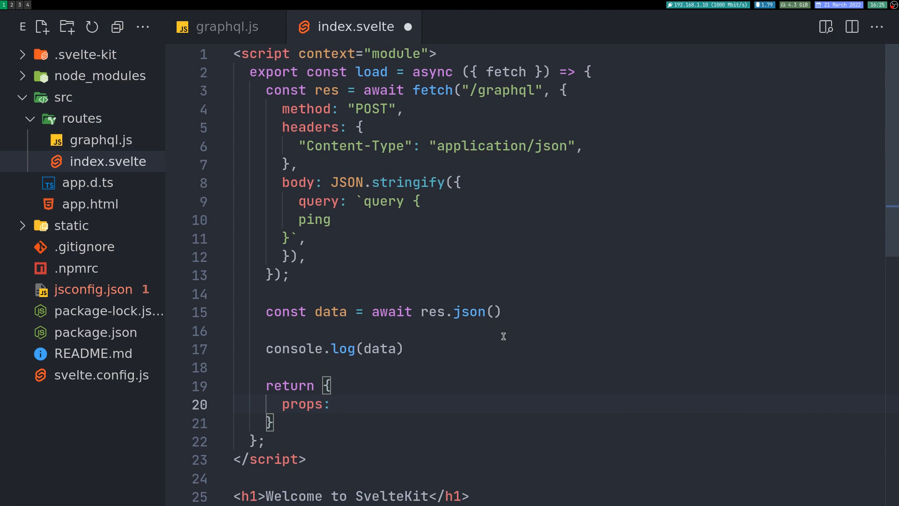
key(ctrl+s)
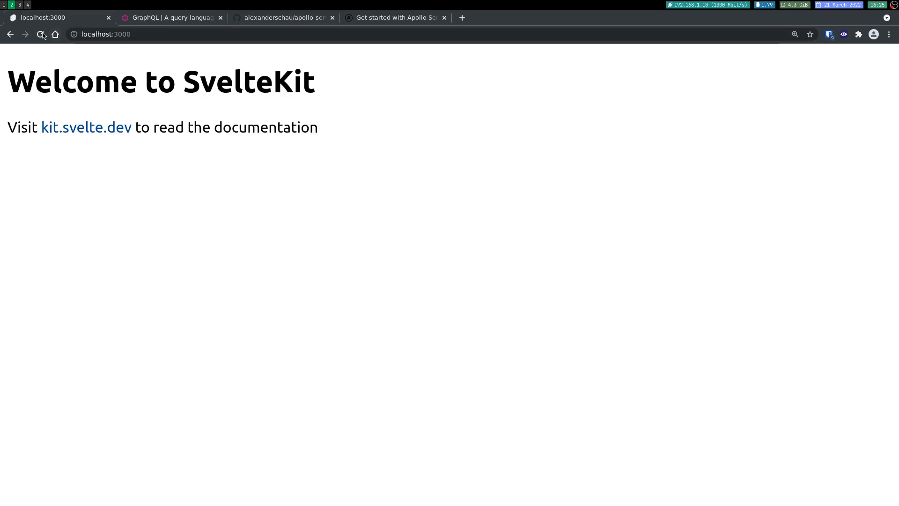
Open Chrome DevTools with F12 on the localhost:3000 app.
key(F12)
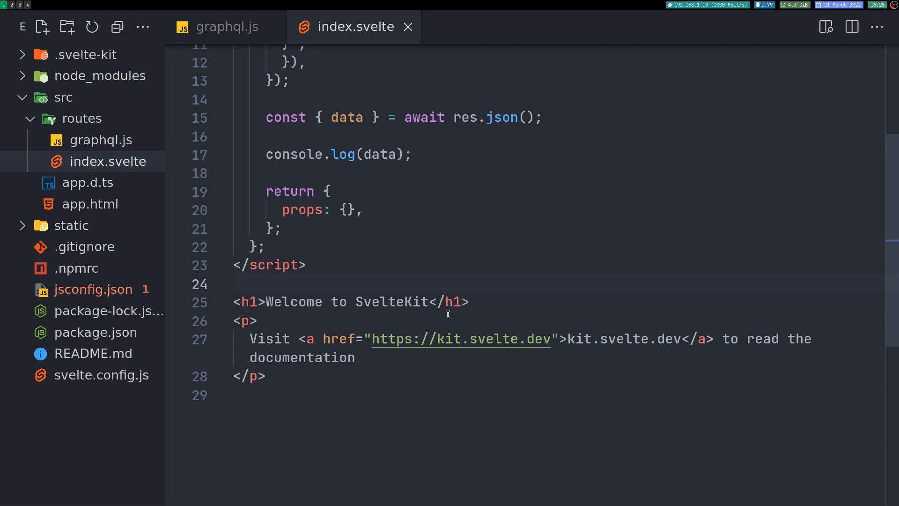
Render {JSON.stringify(data)} on the page, export data as a prop, and reload the app.
text({J)
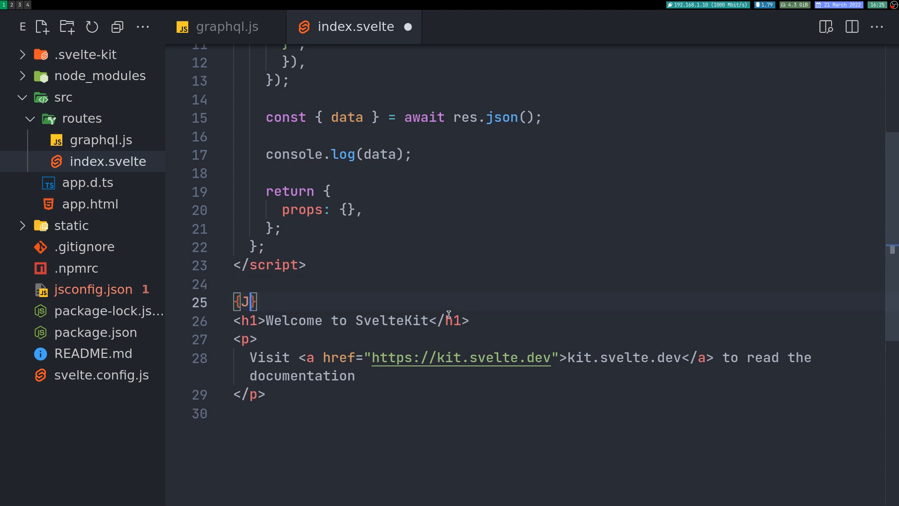
text(SON.stringify()
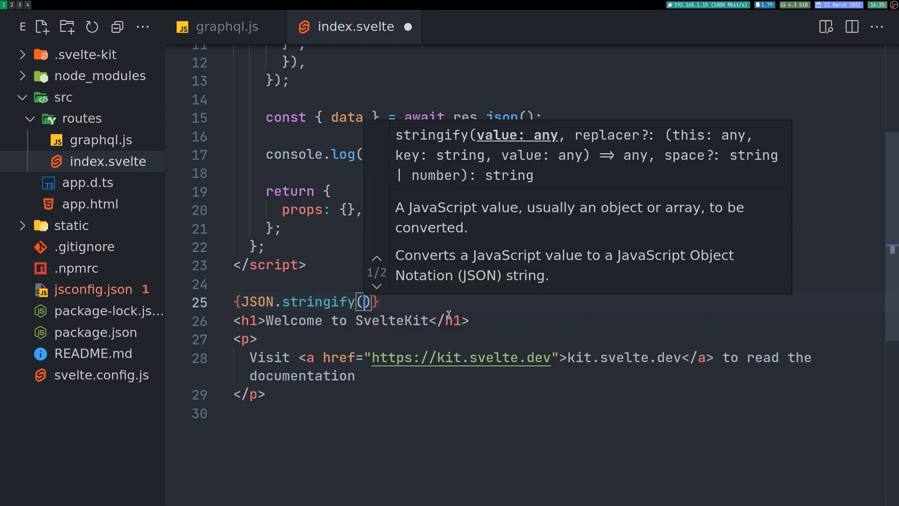
text(data)
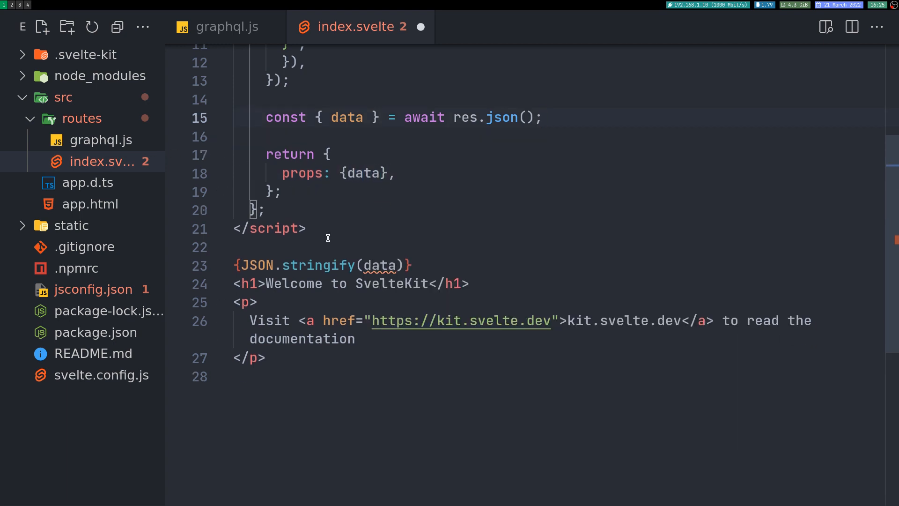
text(scrip)
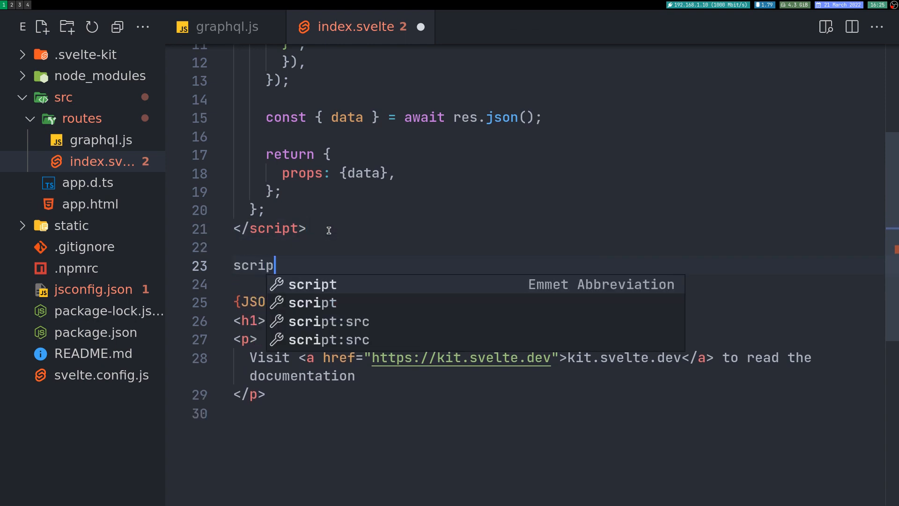
text(export le)
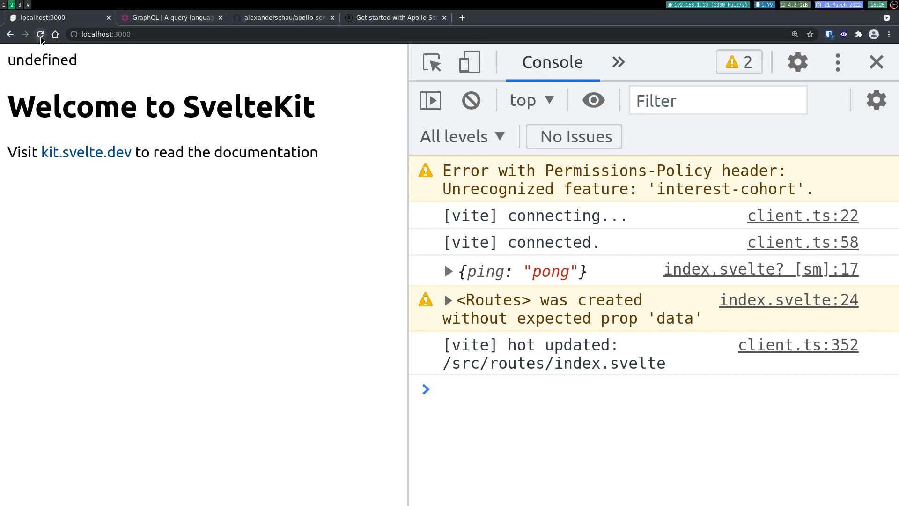
click(41, 34)
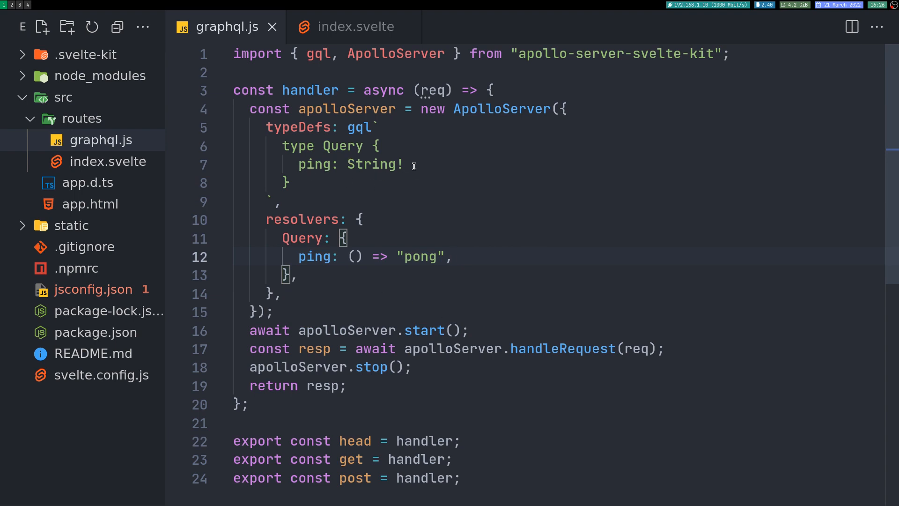
Add a name: String field under ping in the Query schema.
click(403, 164)
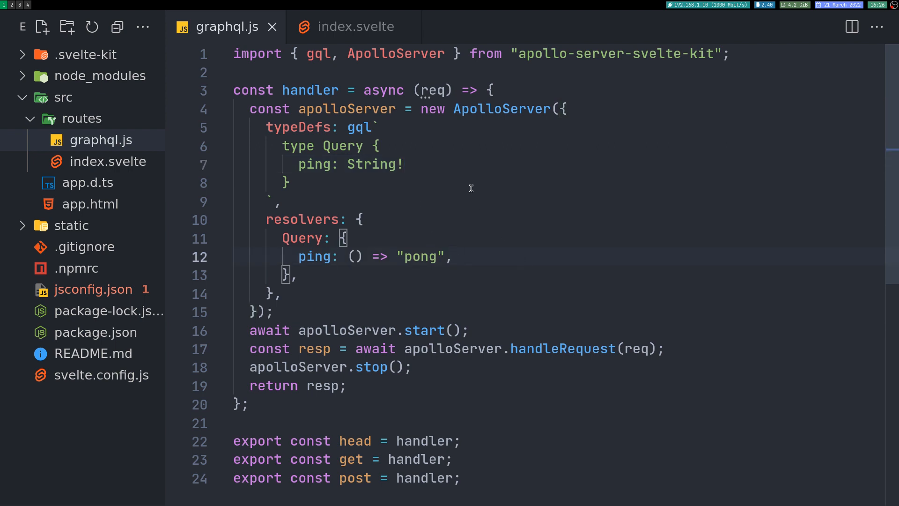
key(Enter)
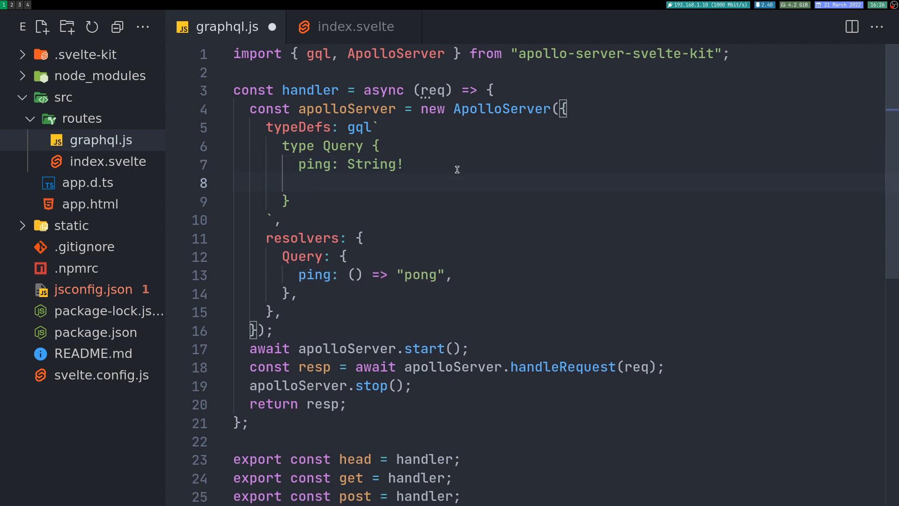
text(name: S)
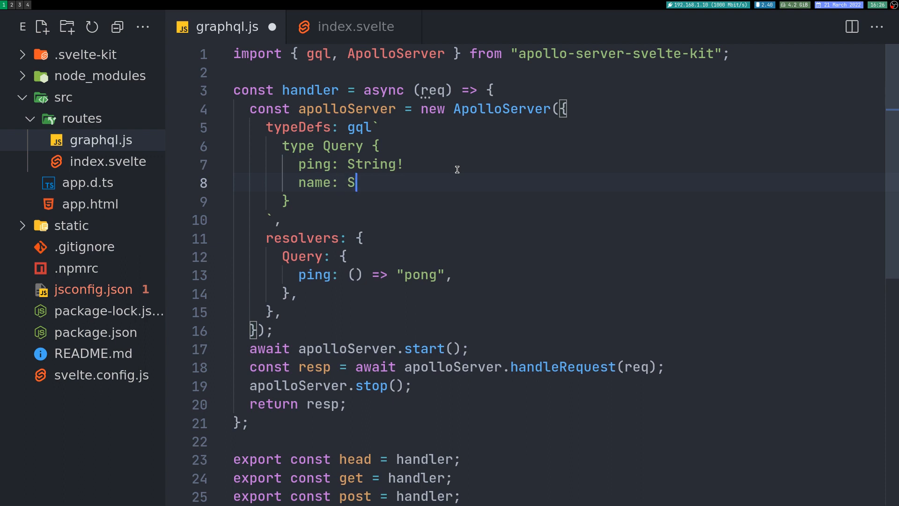
text(tring)
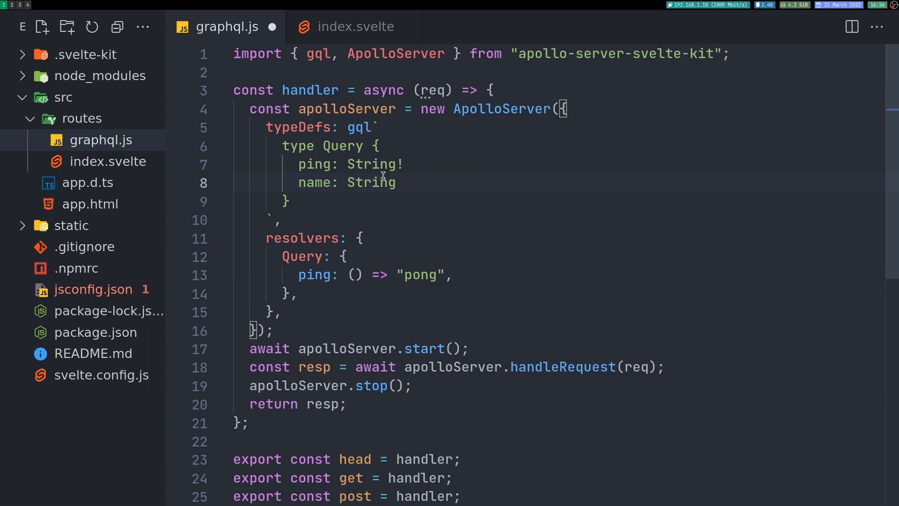
Add a name resolver returning "Sharath" after the ping resolver.
click(404, 164)
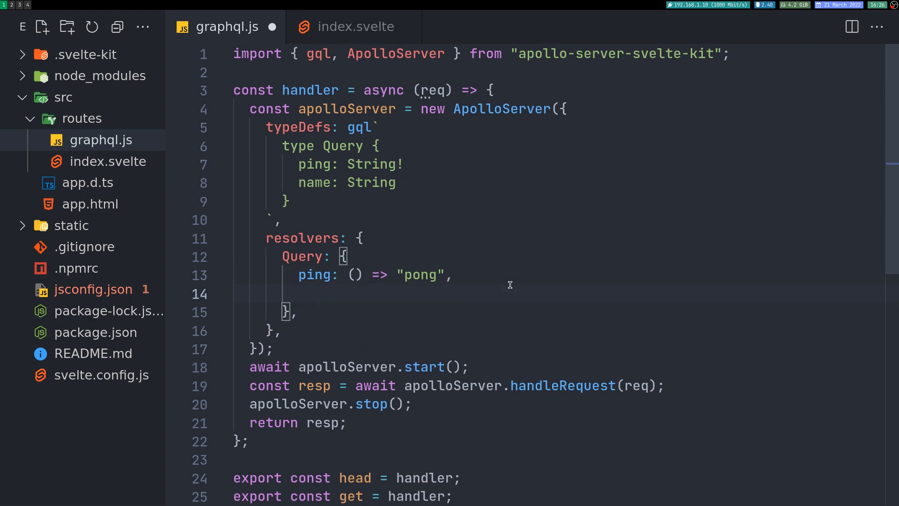
text(name)
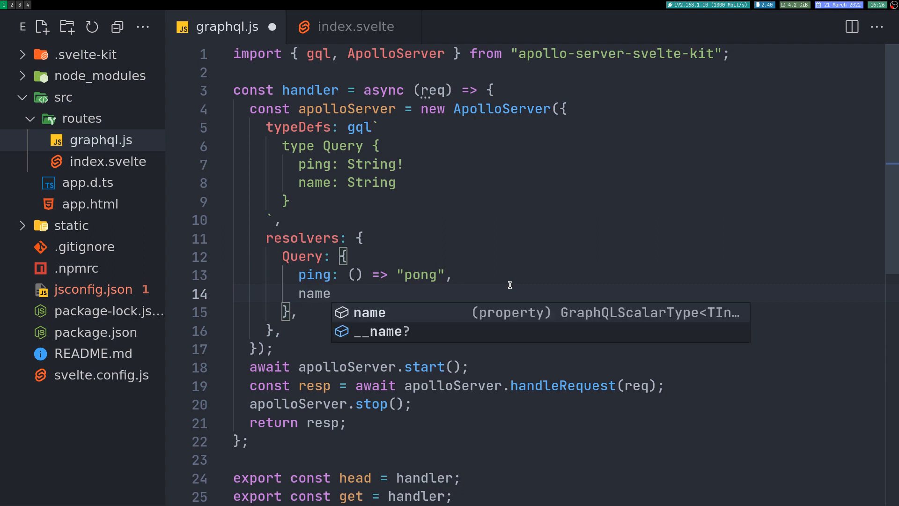
text(())
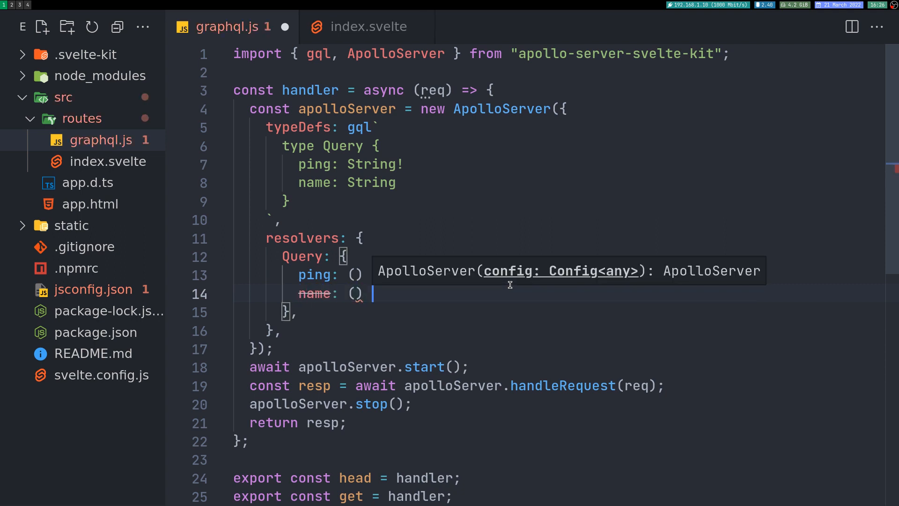
text(=> "Sha)
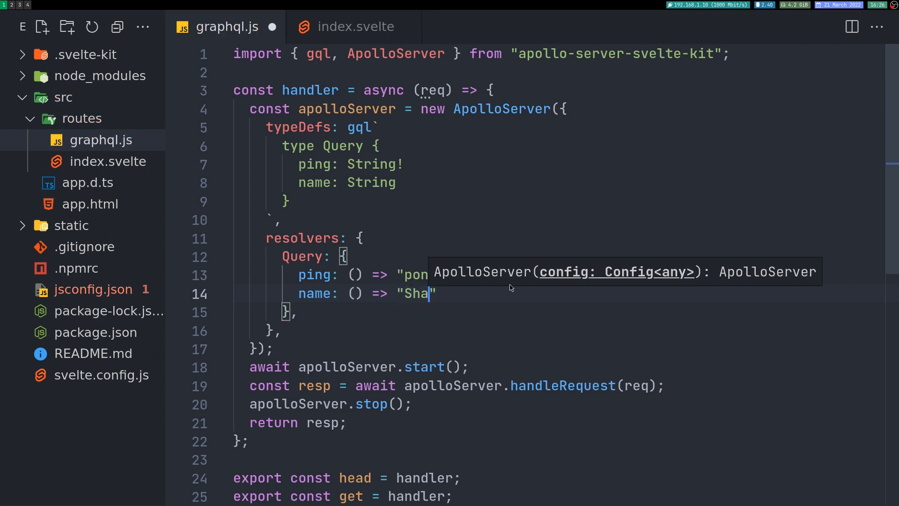
text(rath)
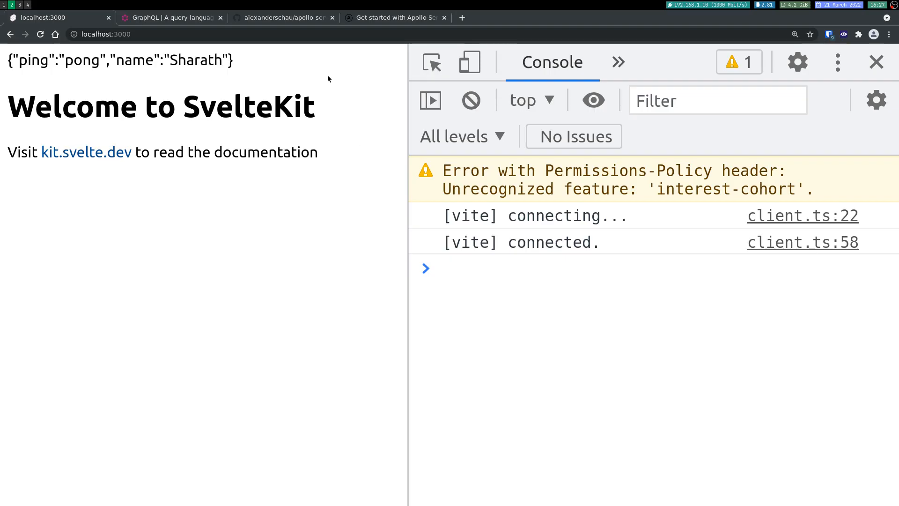
Switch to the Apollo Server getting-started guide at Step 4 on hardcoded books data.
click(394, 17)
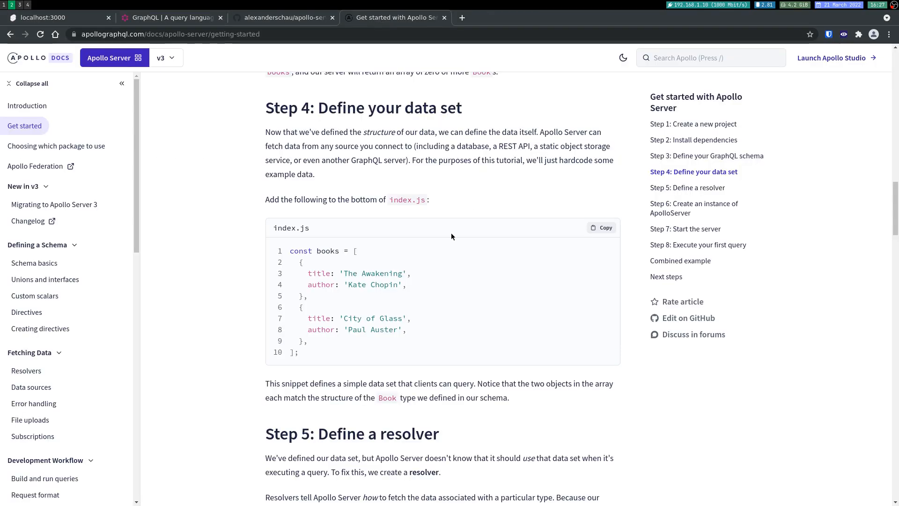
Paste the Apollo guide's Step 4 books array into graphql.js below the handler.
scroll(down, 3)
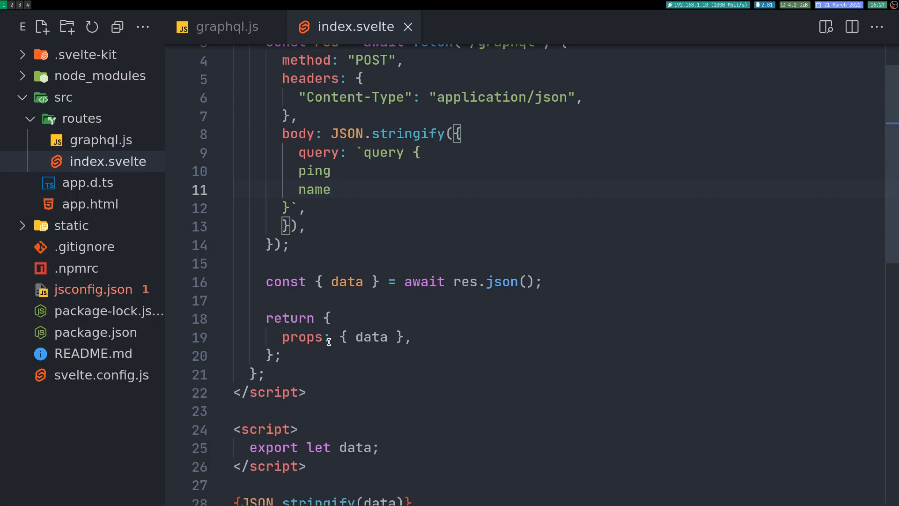
click(227, 26)
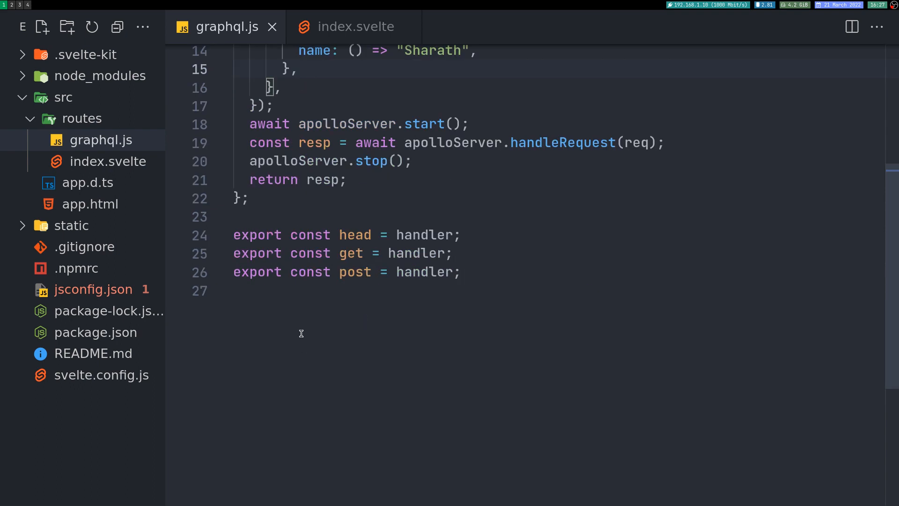
key(Enter)
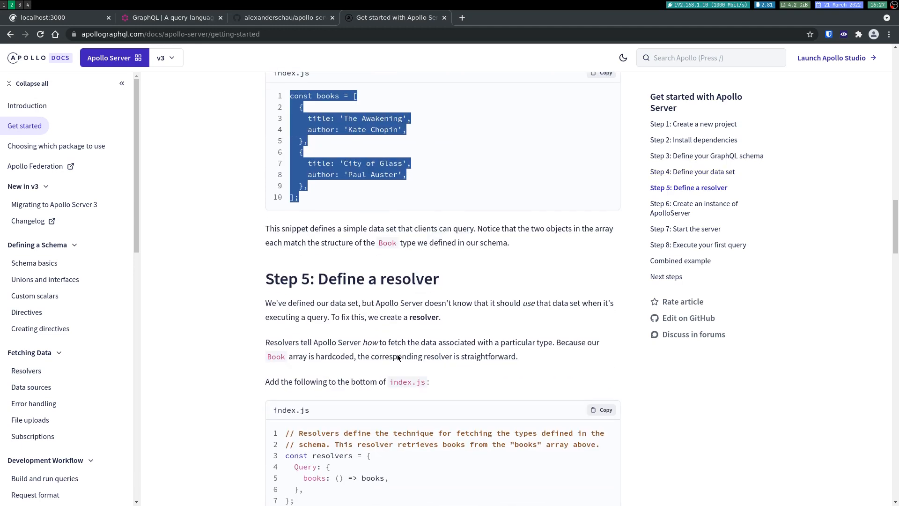
scroll(down, 3)
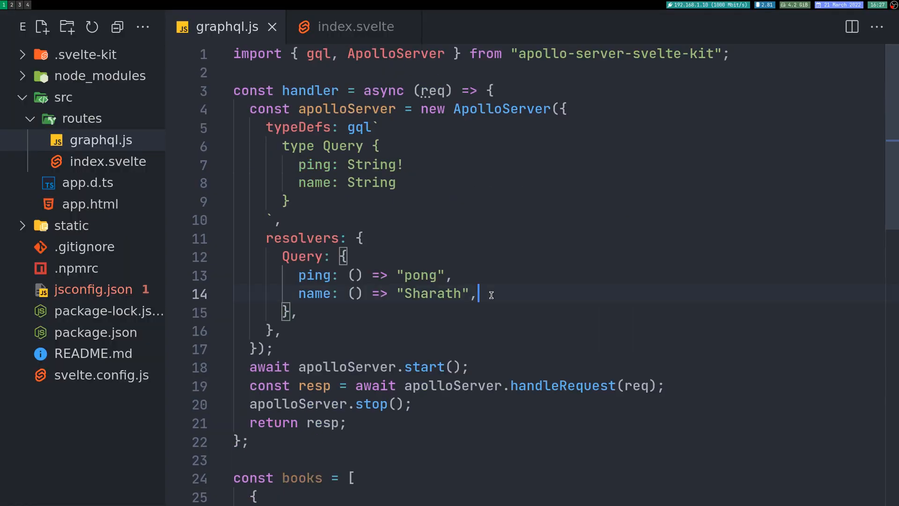
Add a 'books: () => books' resolver and a Book type with title and author.
text(books: () => books,)
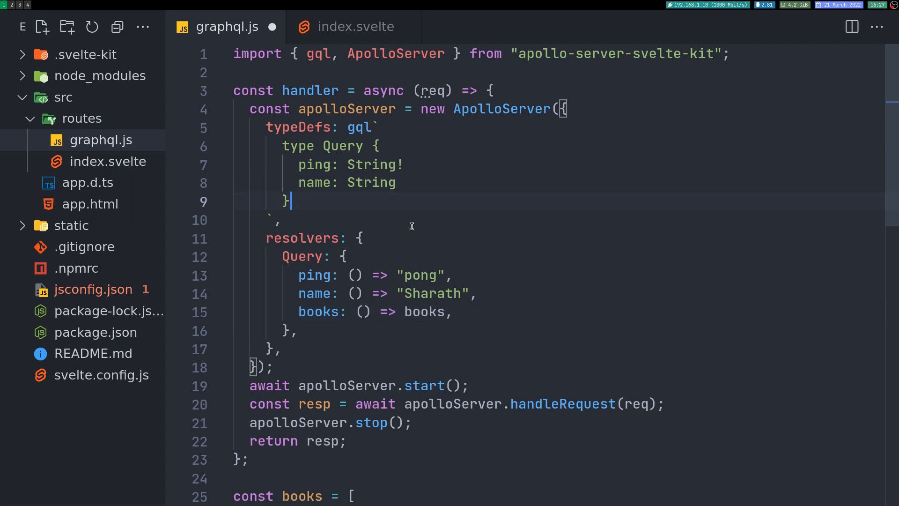
click(378, 128)
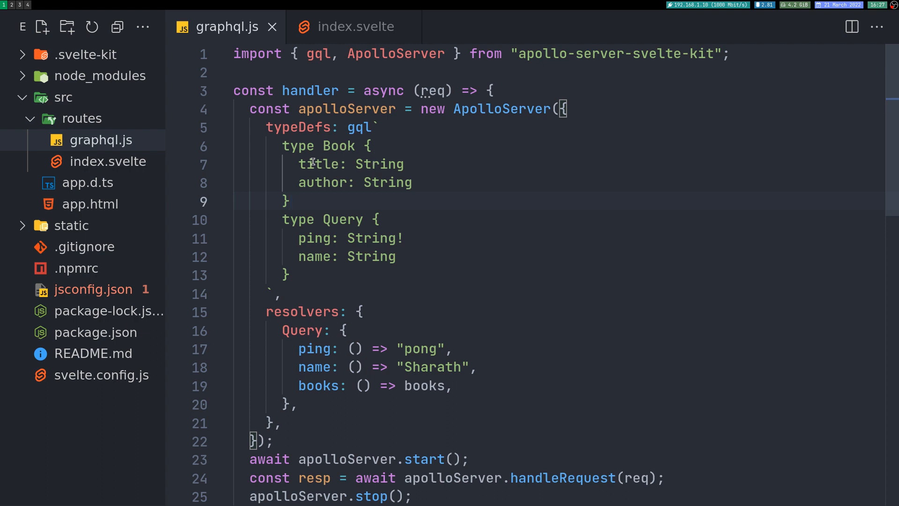
mouse_move(408, 276)
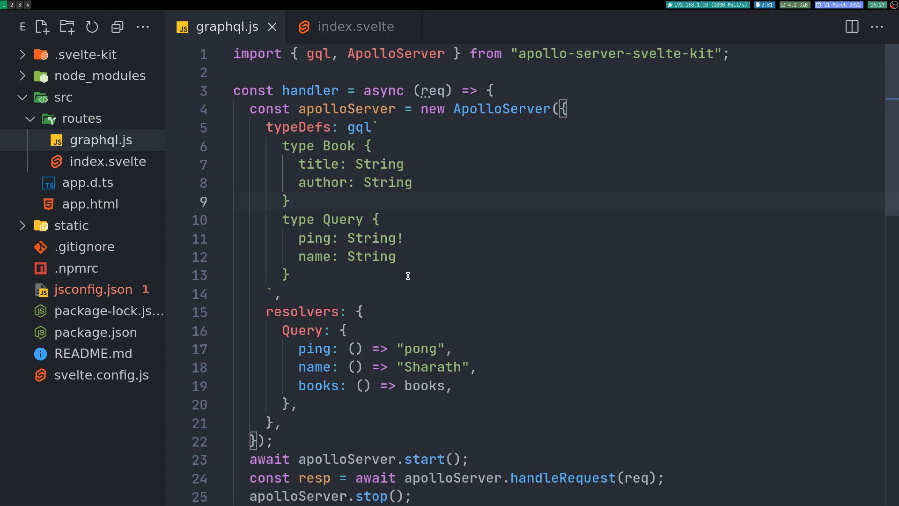
click(354, 27)
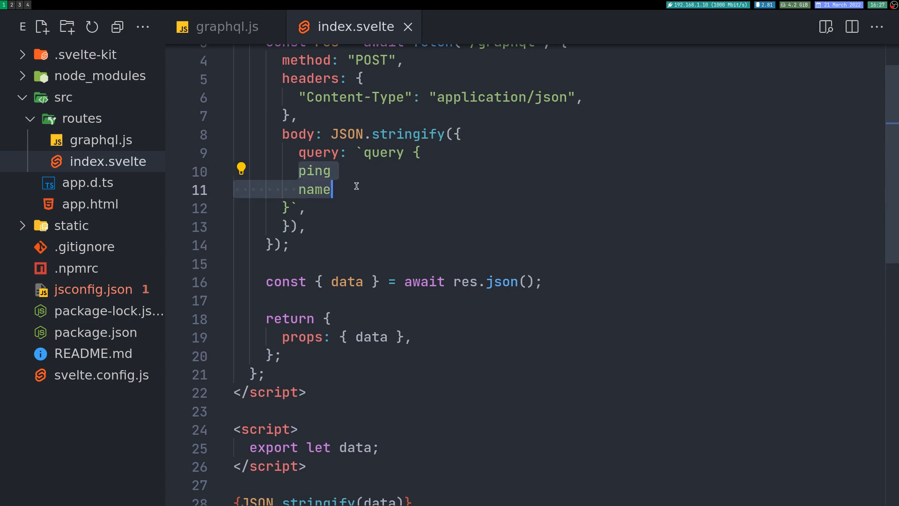
Replace ping and name in index.svelte's query with 'books { title }', hitting a 500 error.
click(226, 26)
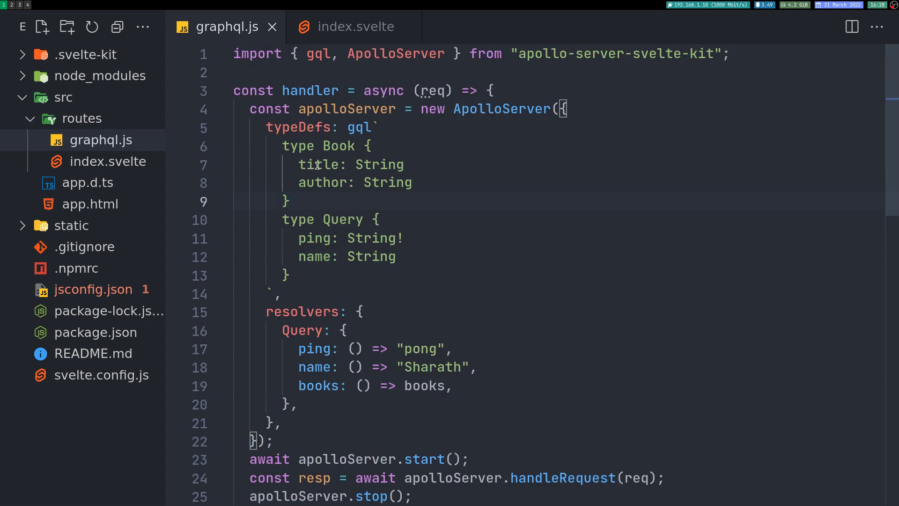
click(354, 27)
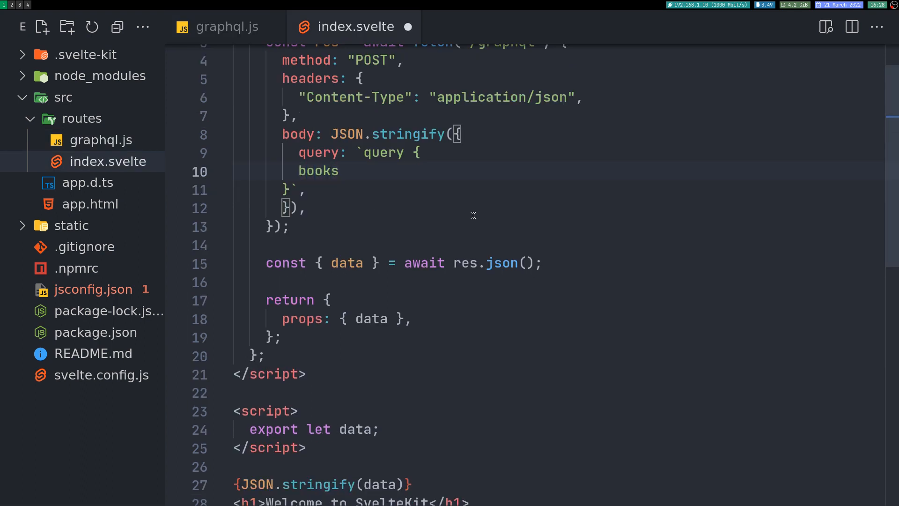
text({)
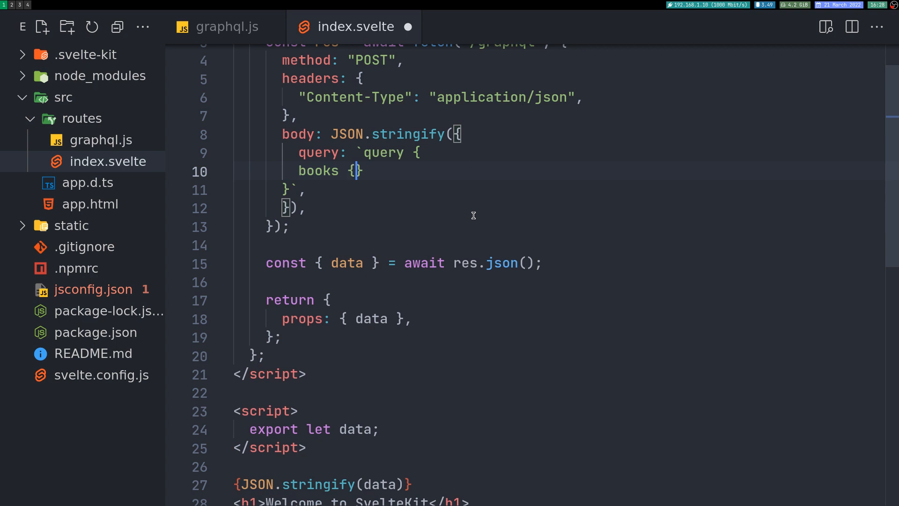
text(title)
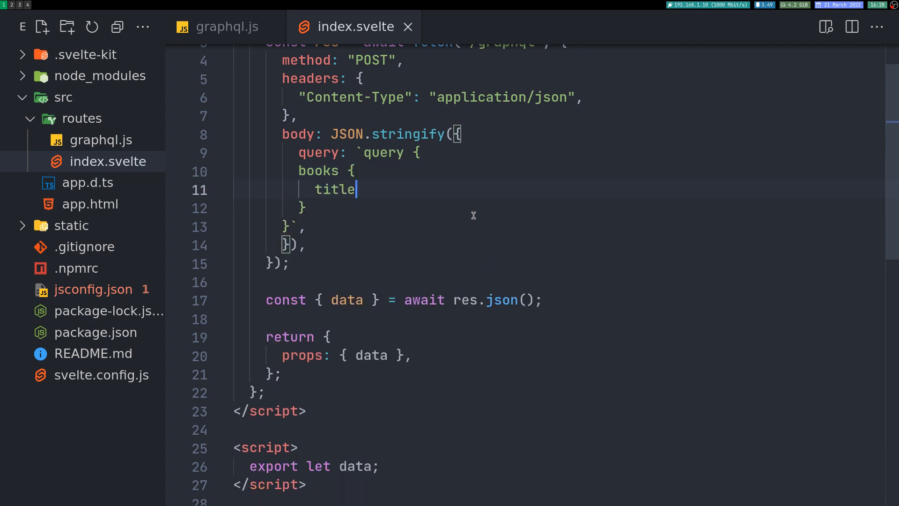
click(226, 26)
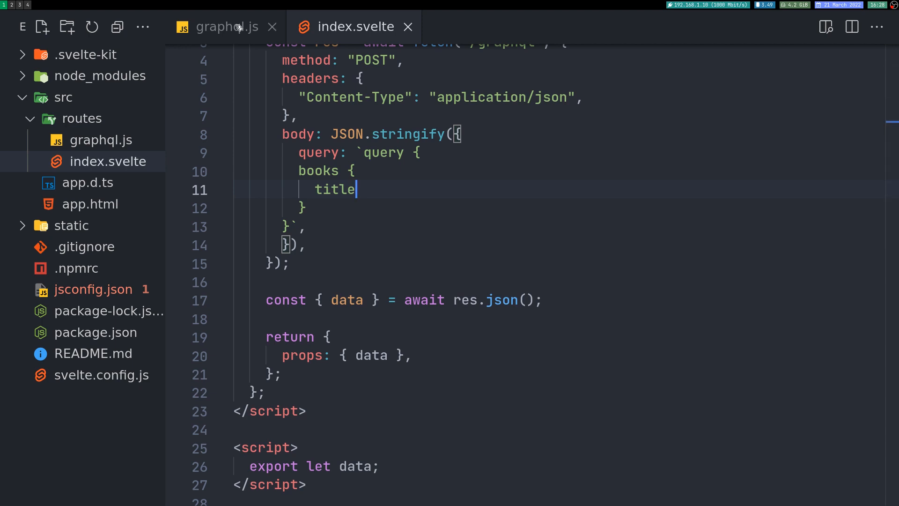
click(224, 26)
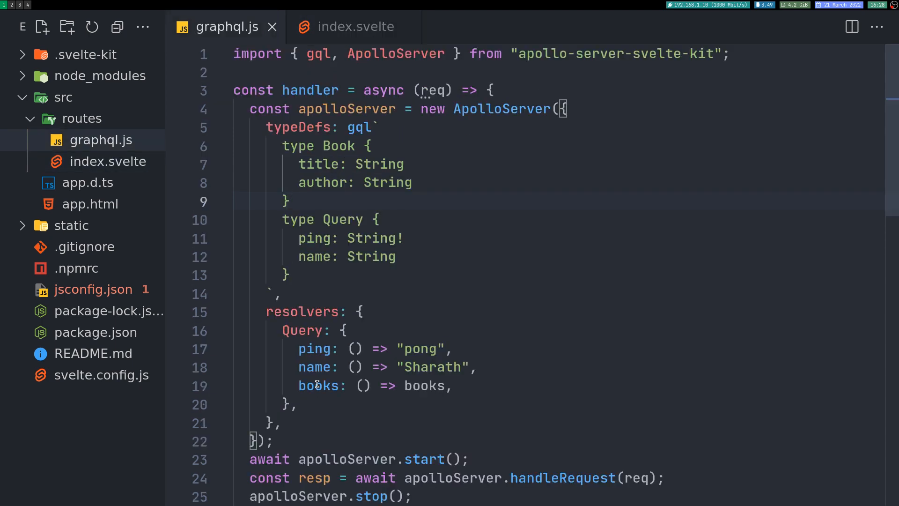
mouse_move(423, 386)
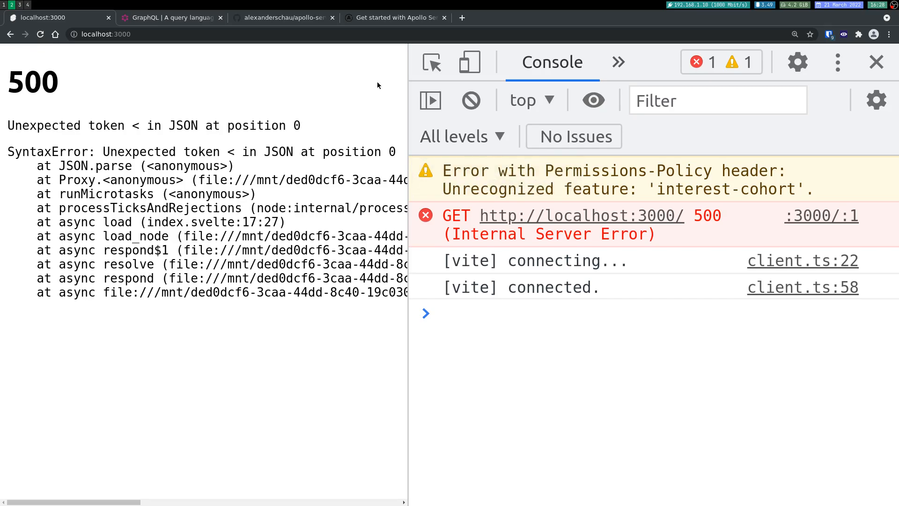
click(394, 17)
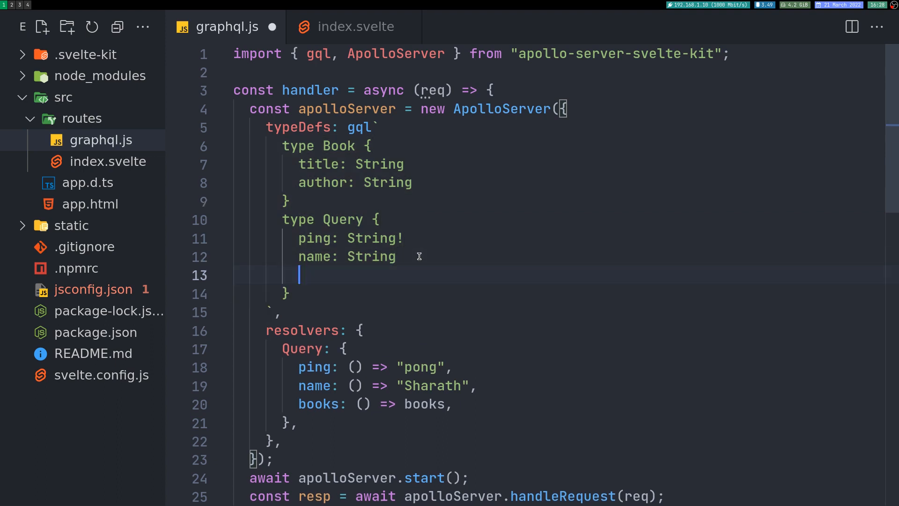
Declare 'books: [Book]' under name: String in graphql.js's Query type.
text(books)
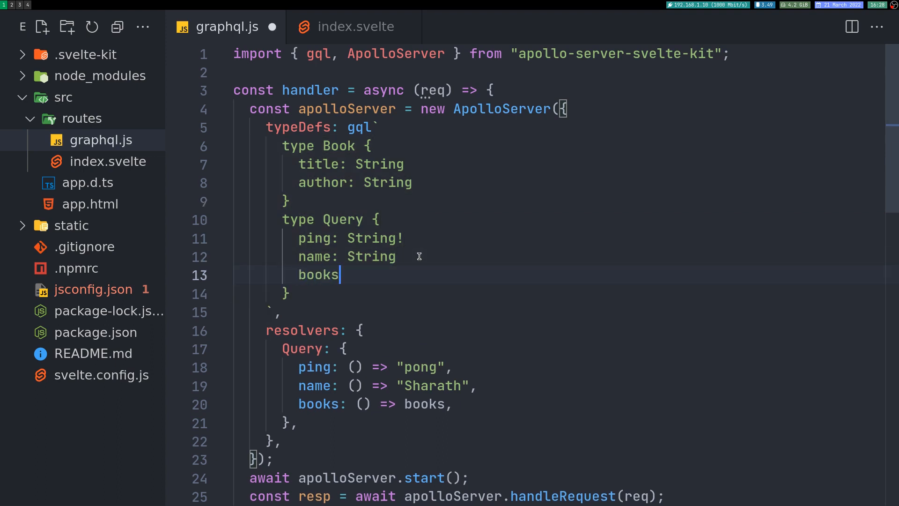
text(: [bo])
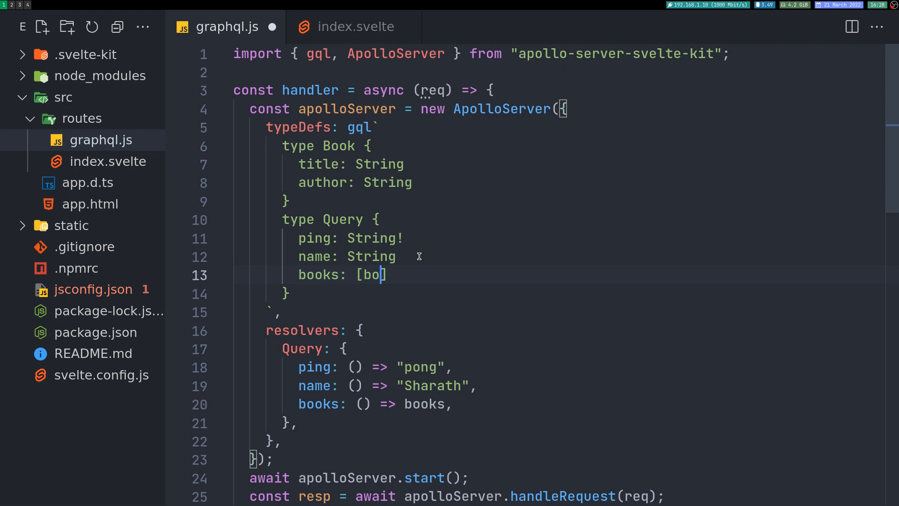
text(ok)
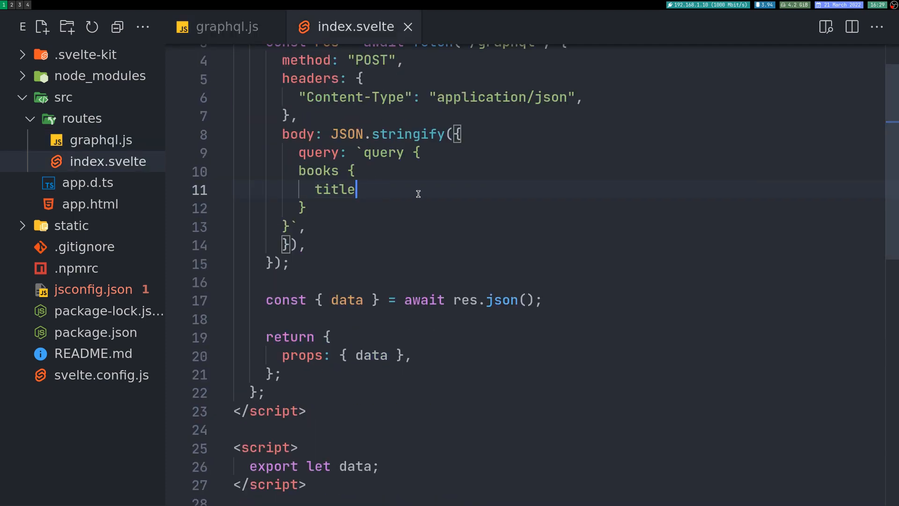
text(author)
text({JSON.stringify(data)})
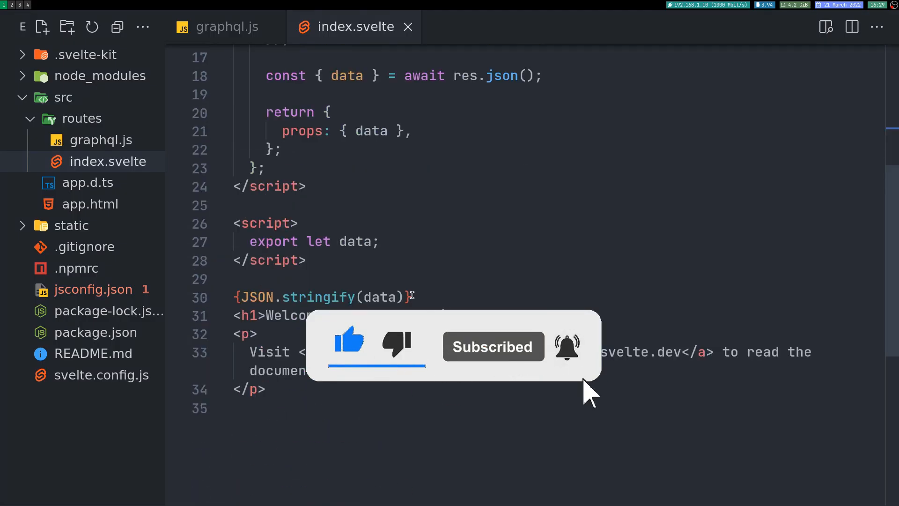
click(226, 26)
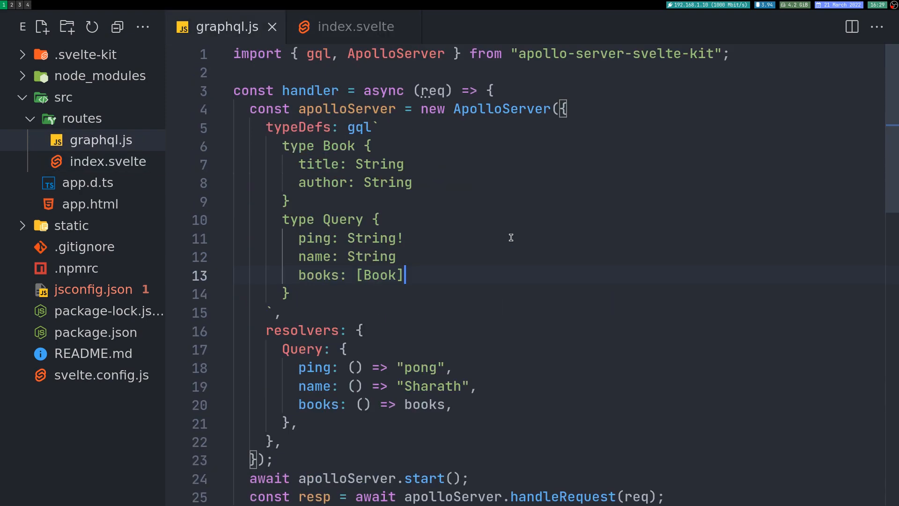